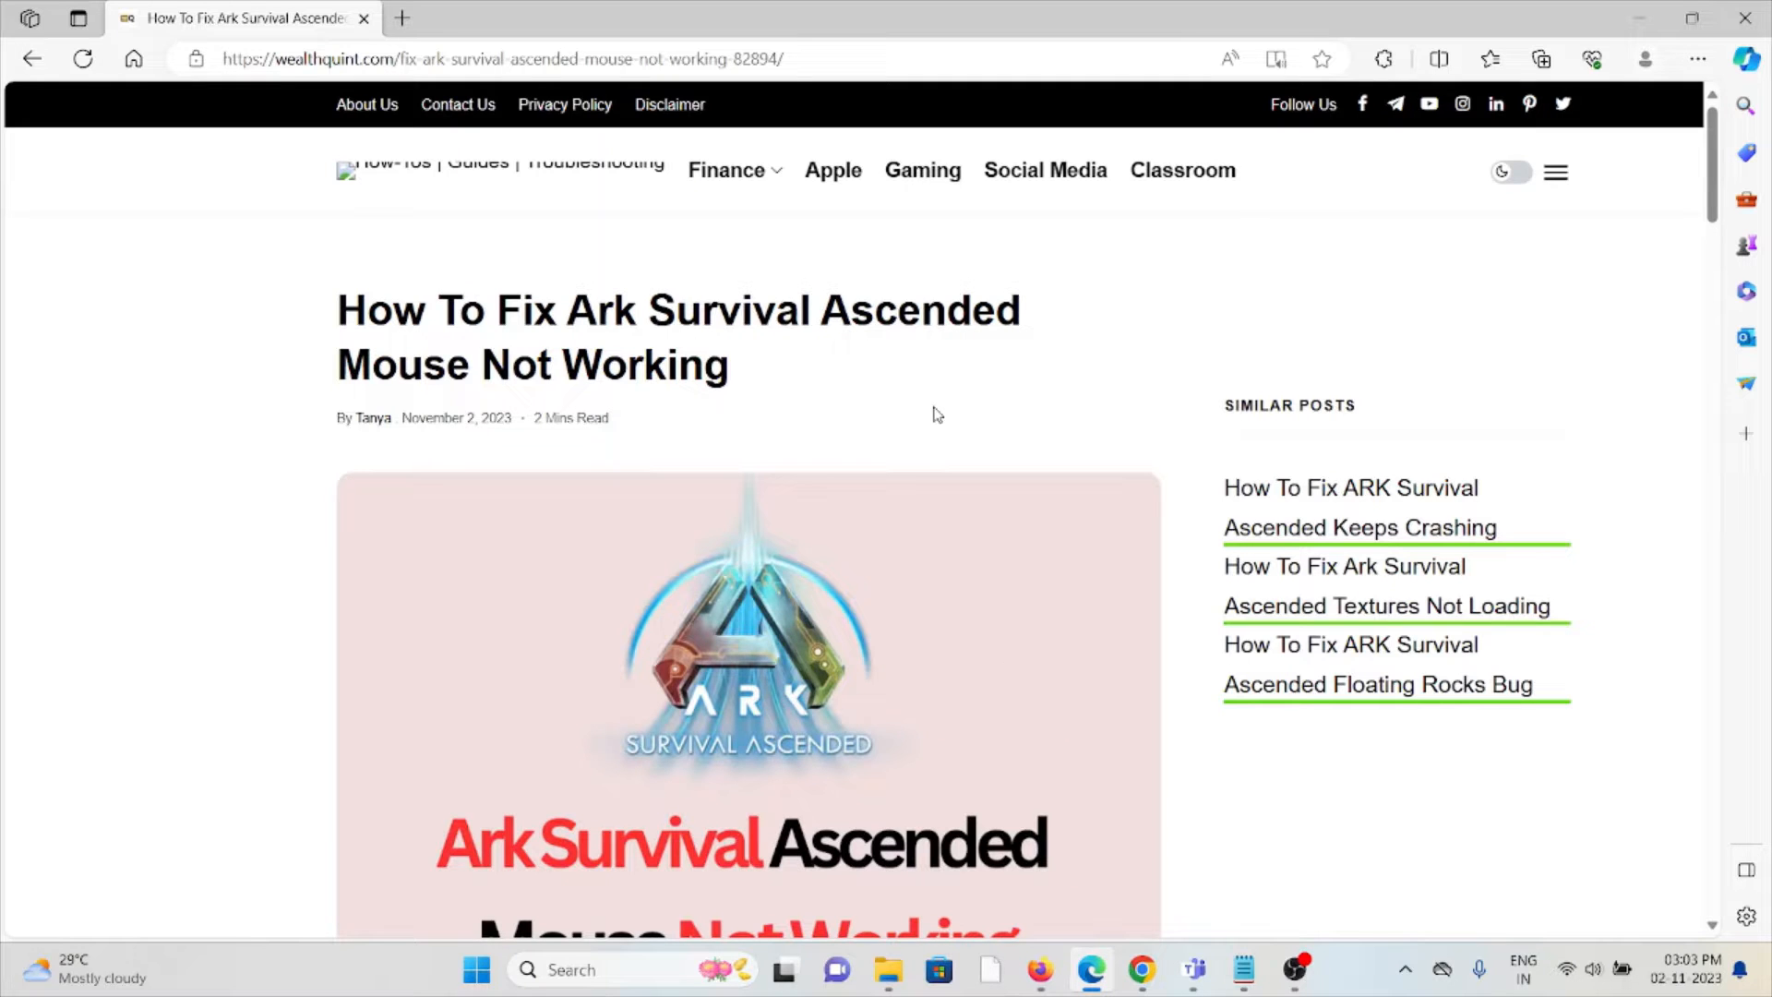
Scroll past the article's header banner to the introductory paragraphs on Ark mouse issues.
{"action": "scroll", "scroll_direction": "down", "scroll_amount": 3}
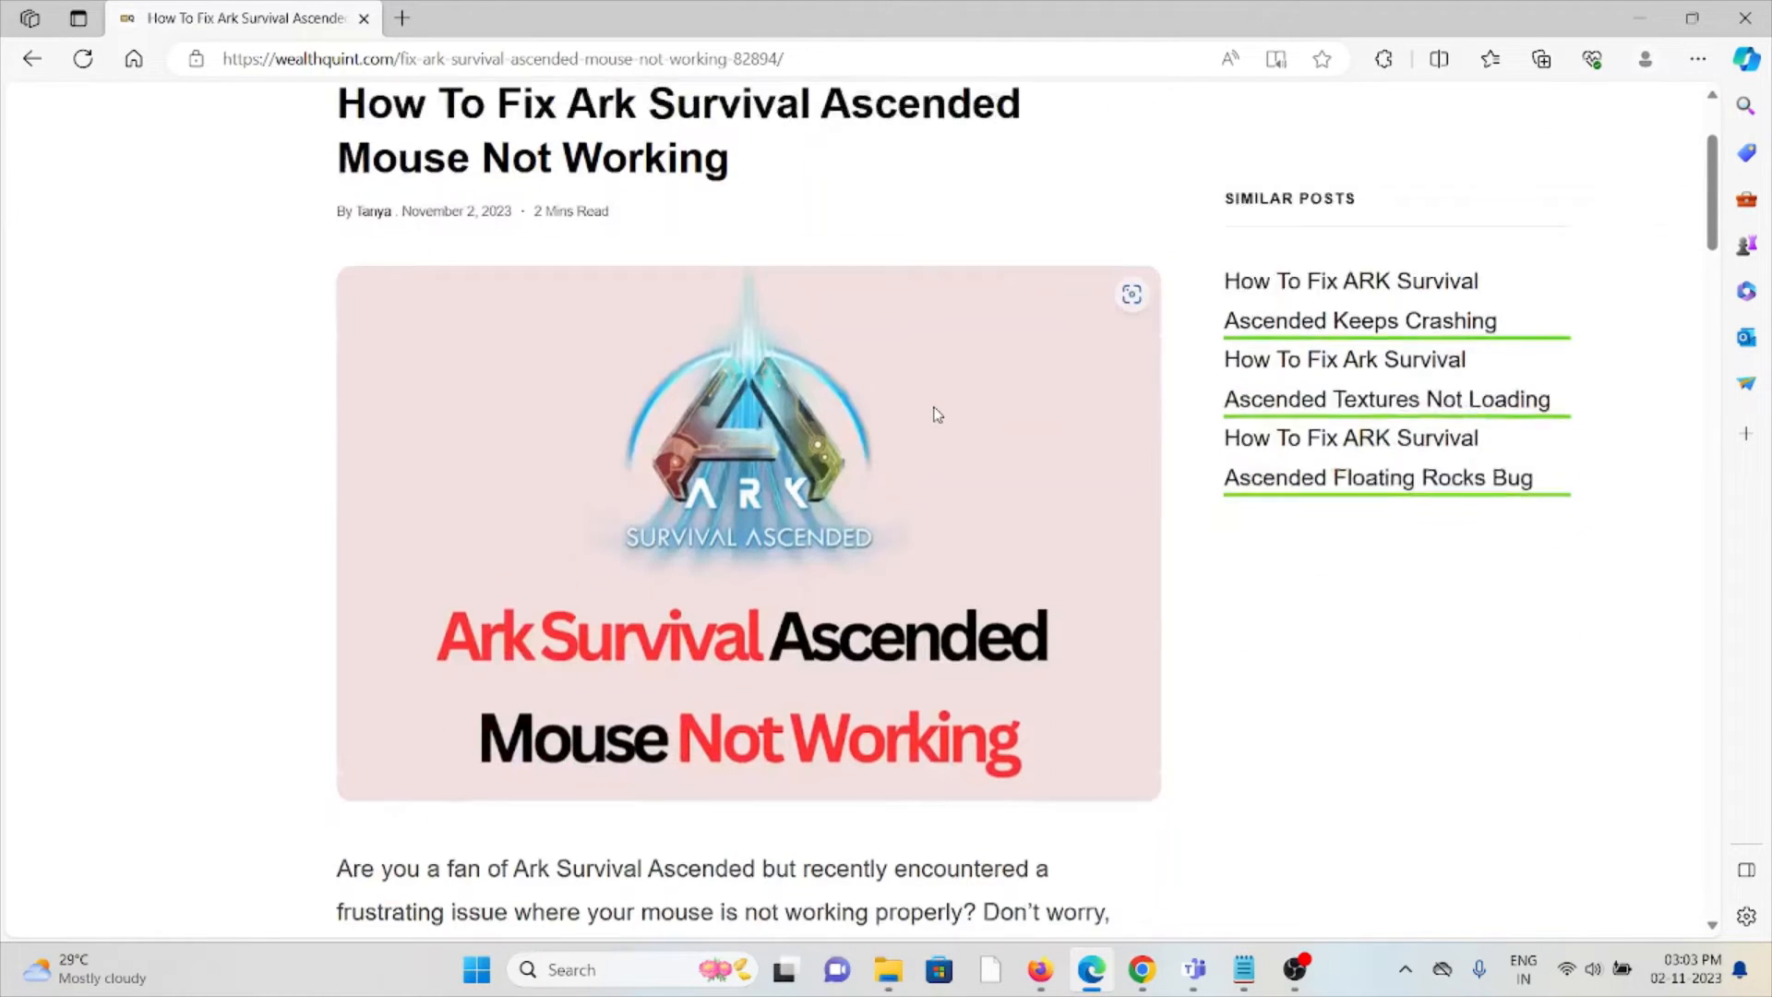
{"action": "scroll", "scroll_direction": "down", "scroll_amount": 3}
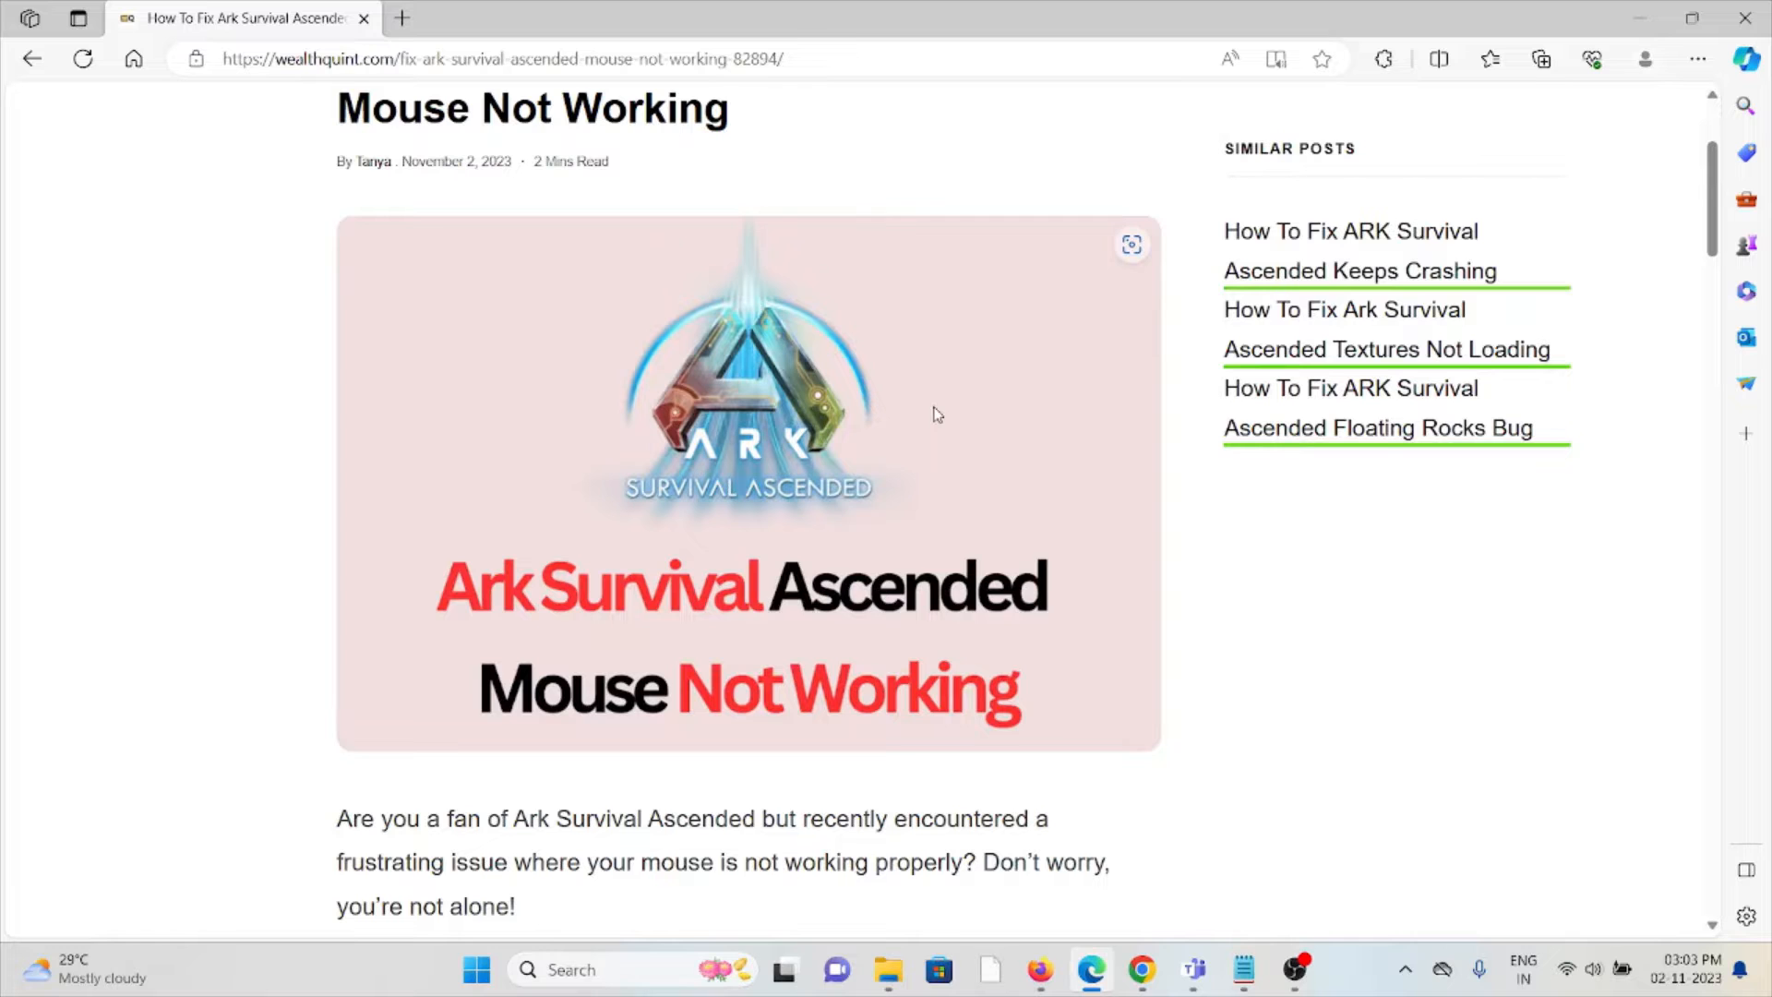
{"action": "scroll", "scroll_direction": "down", "scroll_amount": 3}
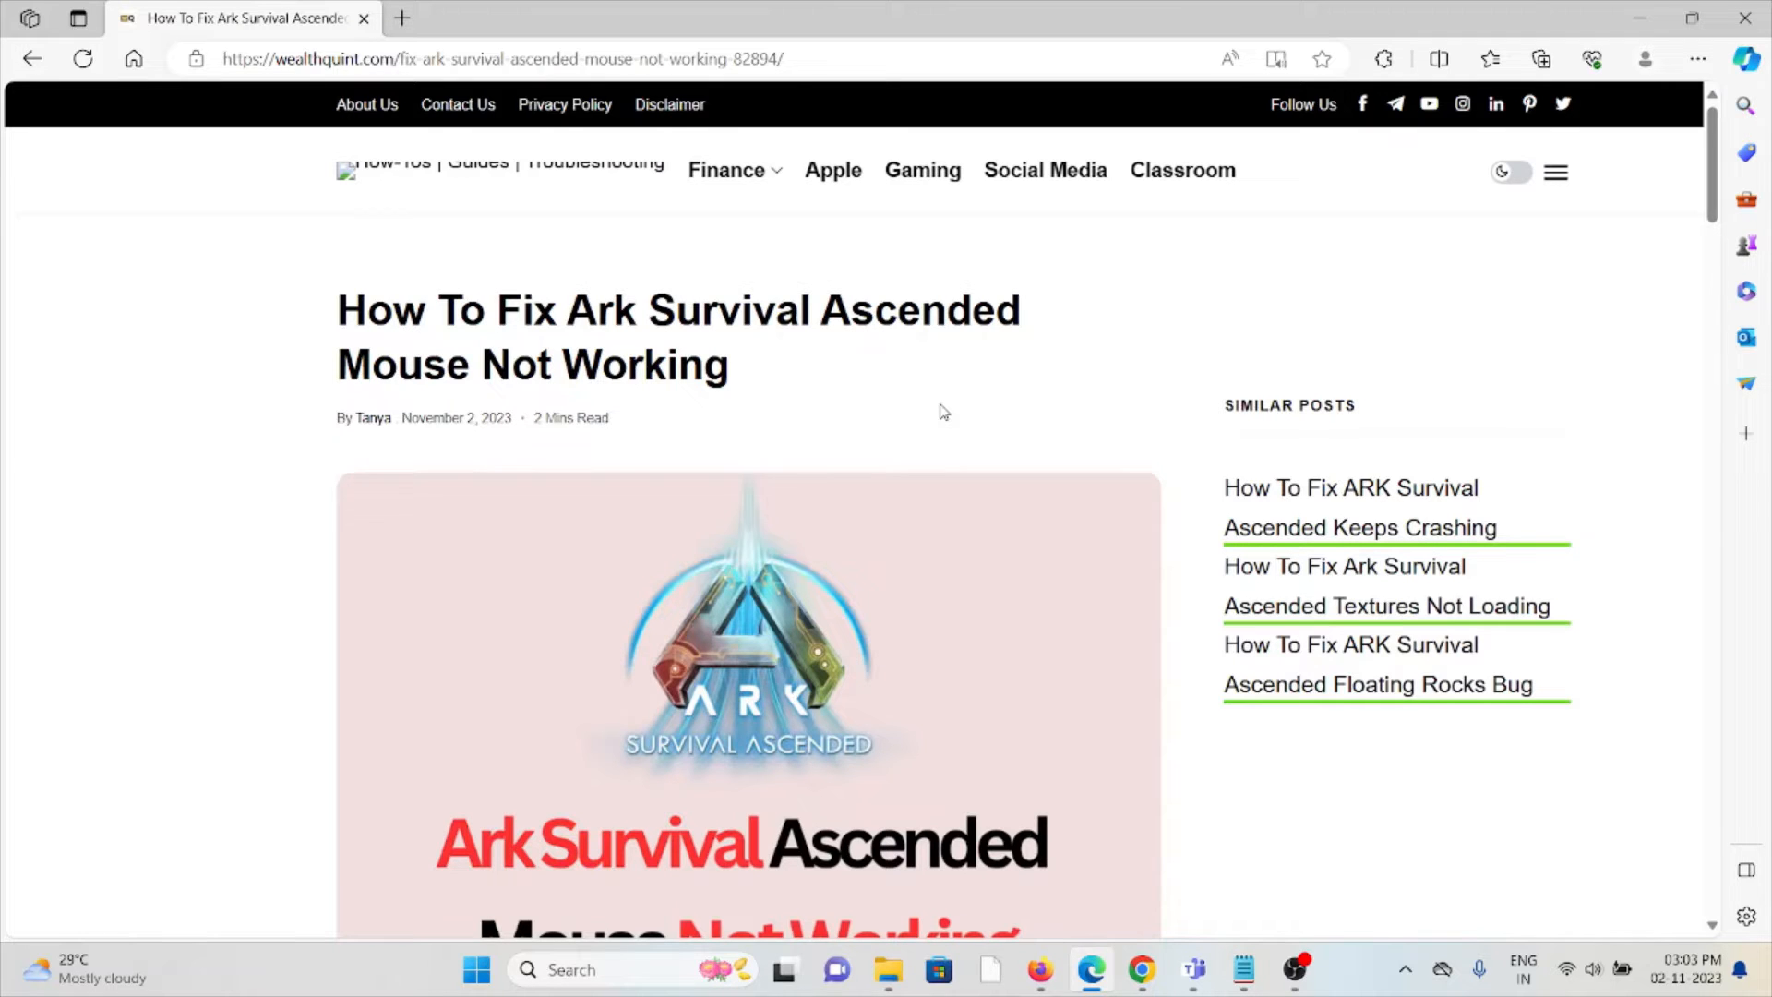
{"action": "scroll", "scroll_direction": "down", "scroll_amount": 3}
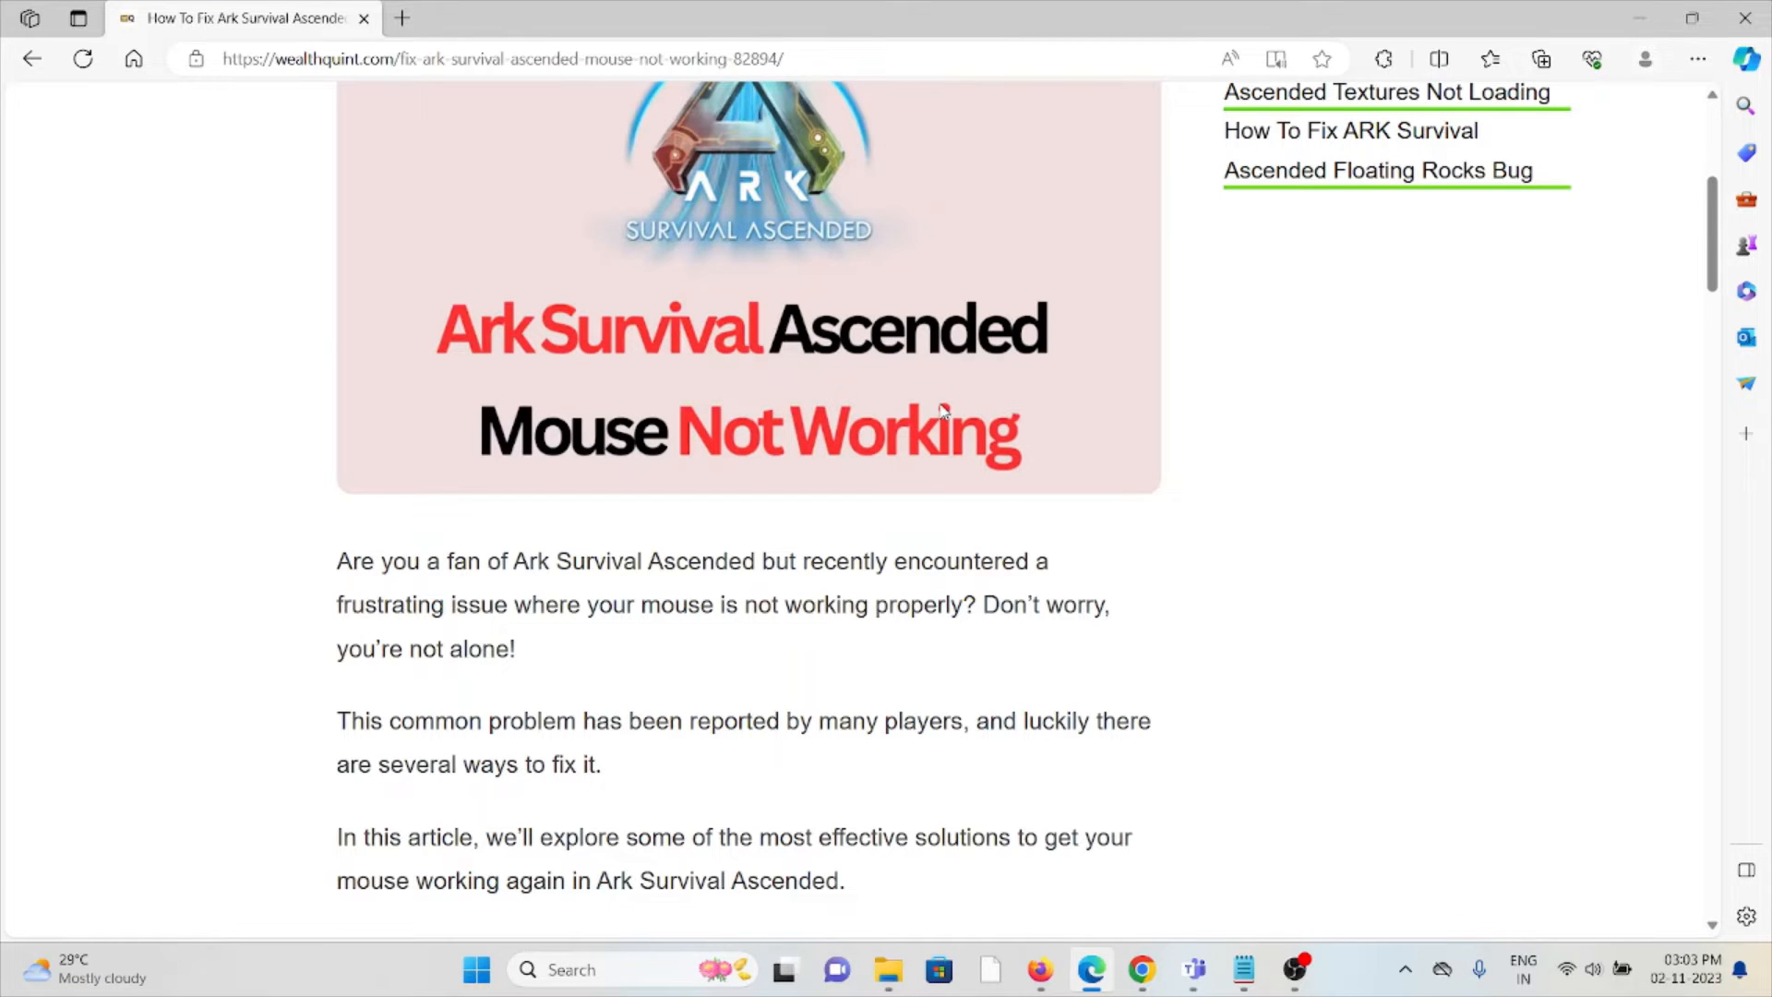
Scroll past the second image to 'How To Fix': hold middle mouse button, reboot game.
{"action": "scroll", "scroll_direction": "down", "scroll_amount": 3}
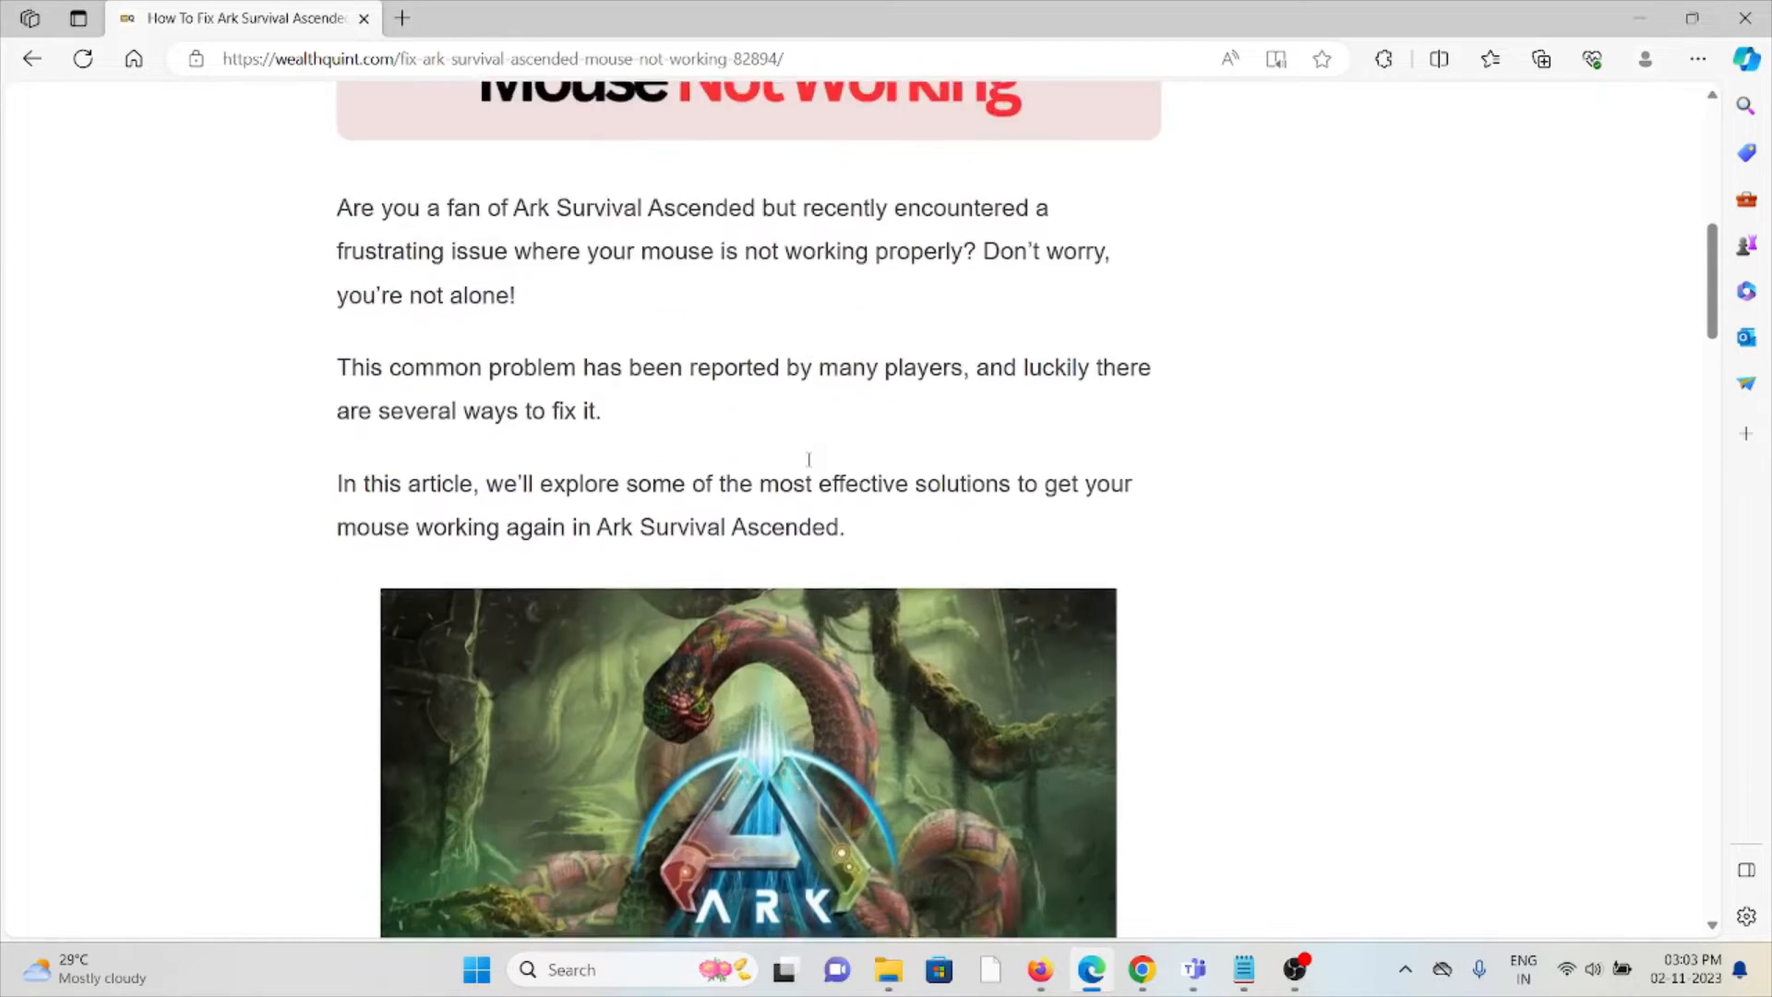
{"action": "scroll", "scroll_direction": "down", "scroll_amount": 3}
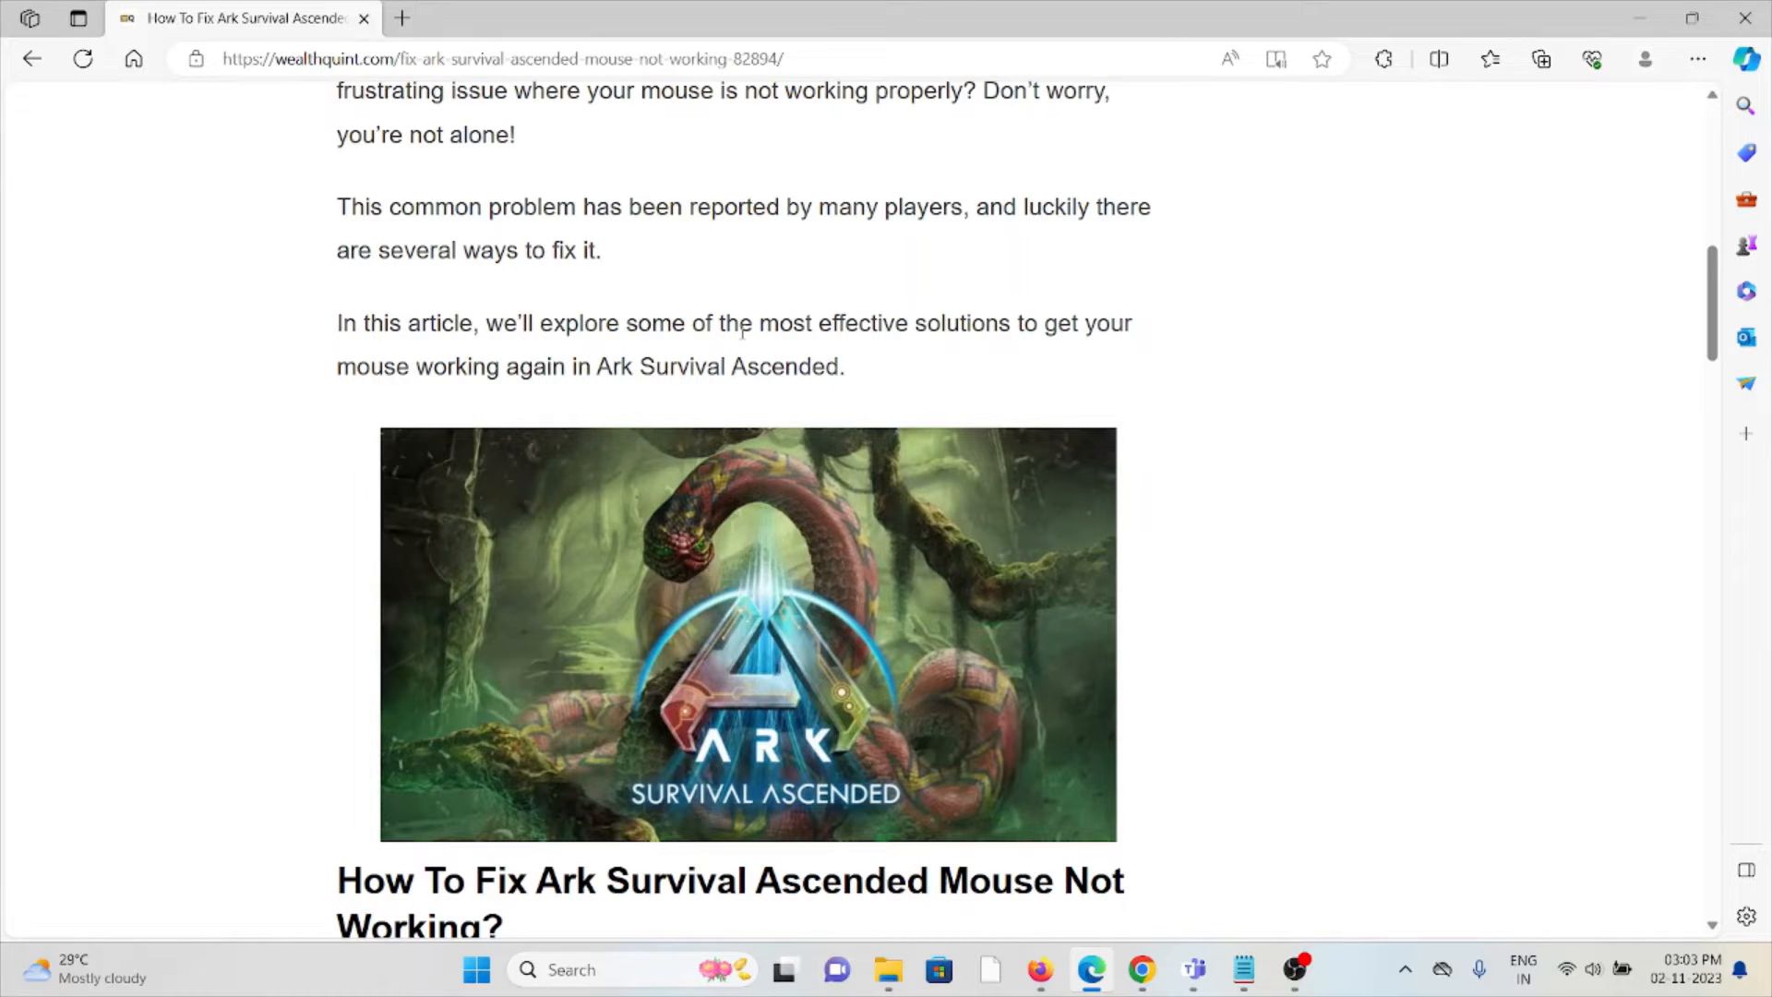
{"action": "scroll", "scroll_direction": "down", "scroll_amount": 3}
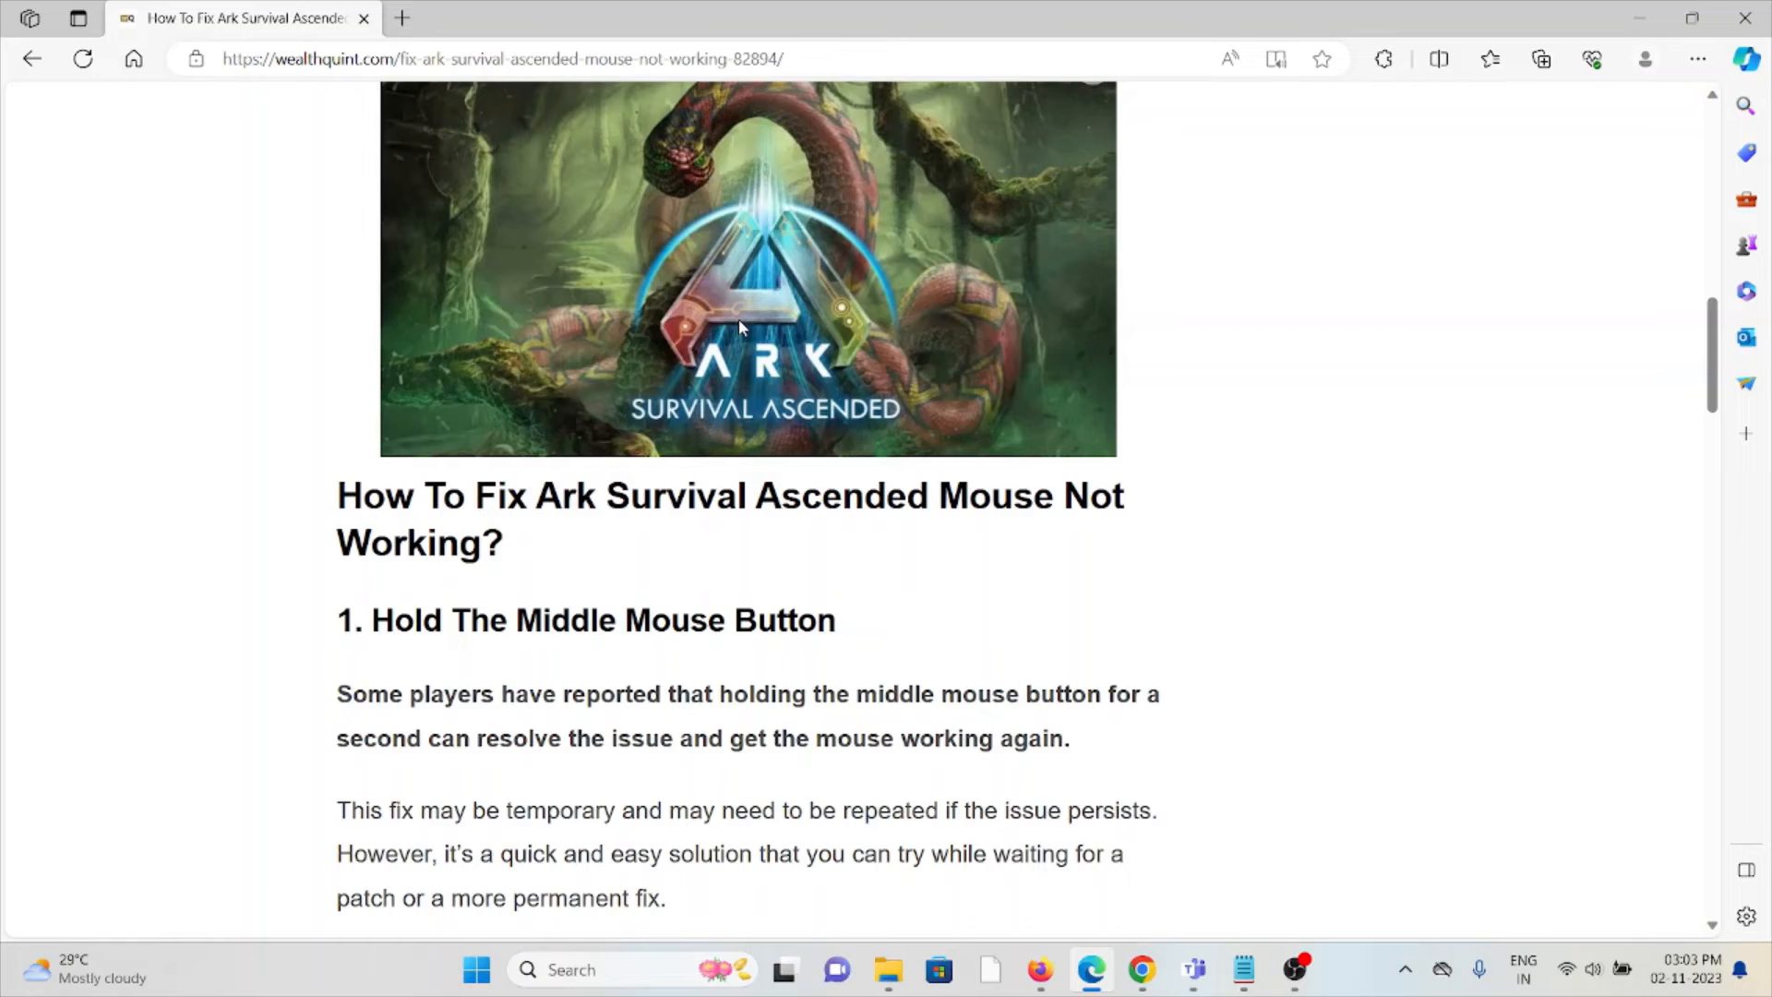
{"action": "scroll", "scroll_direction": "down", "scroll_amount": 3}
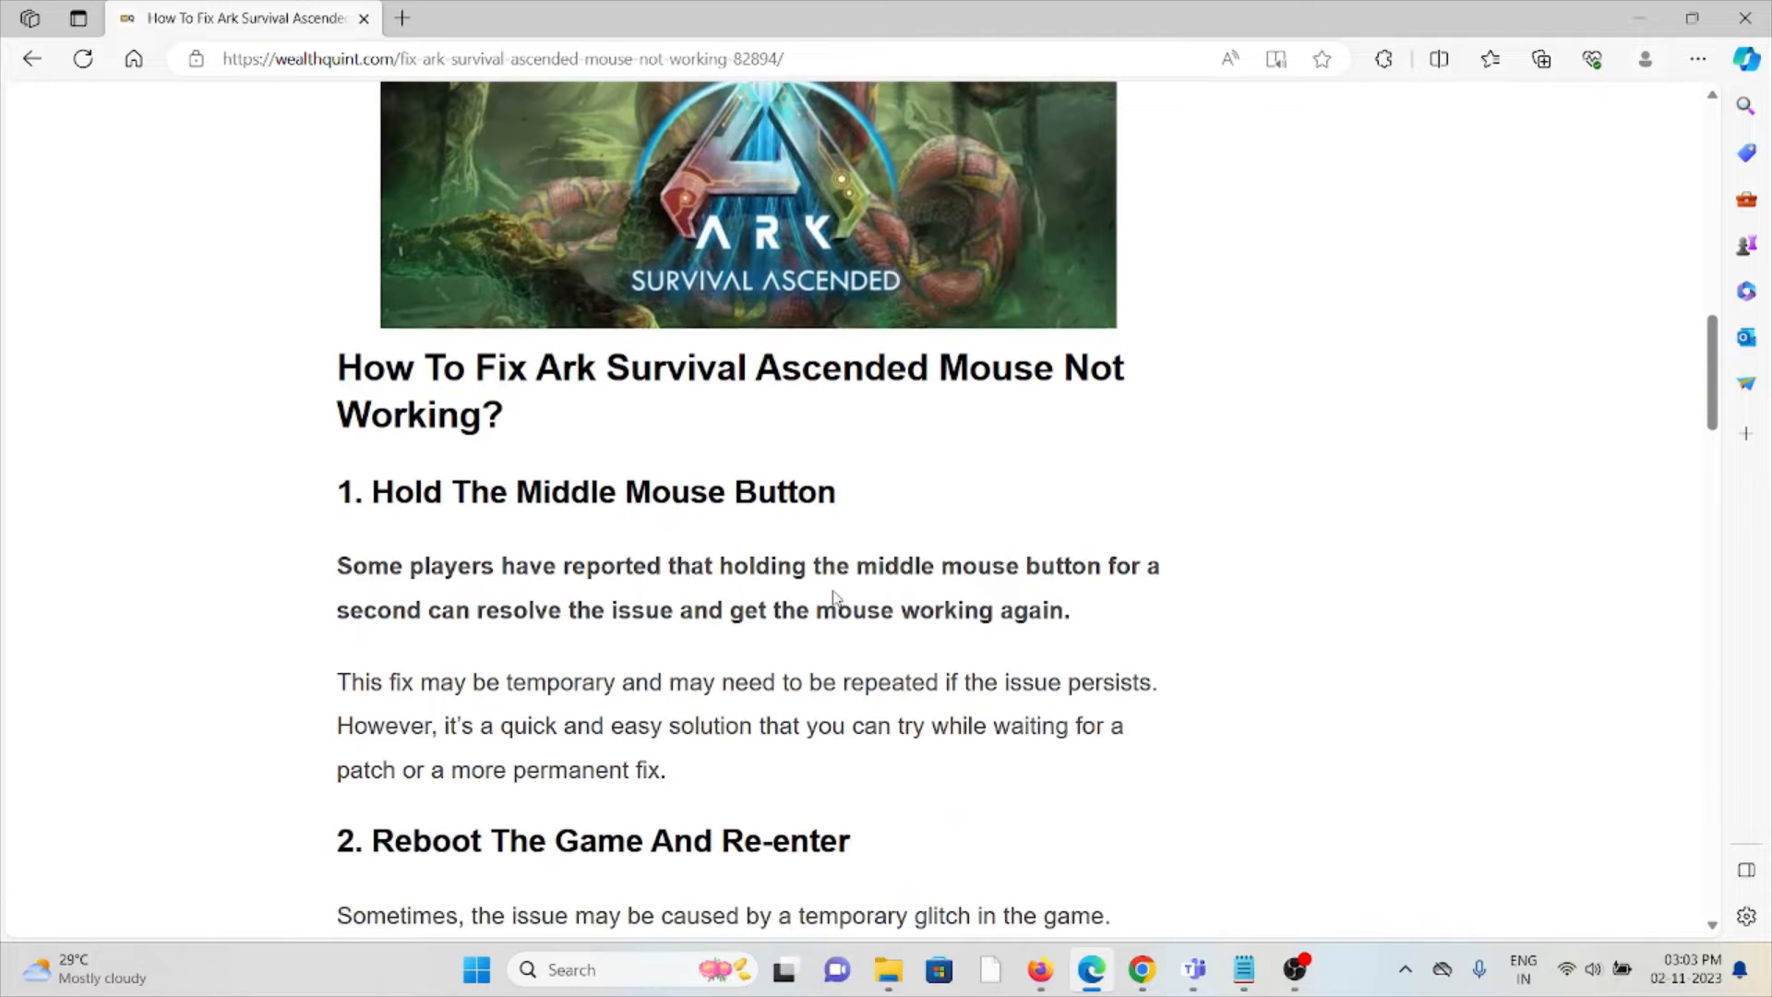
{"action": "scroll", "scroll_direction": "down", "scroll_amount": 3}
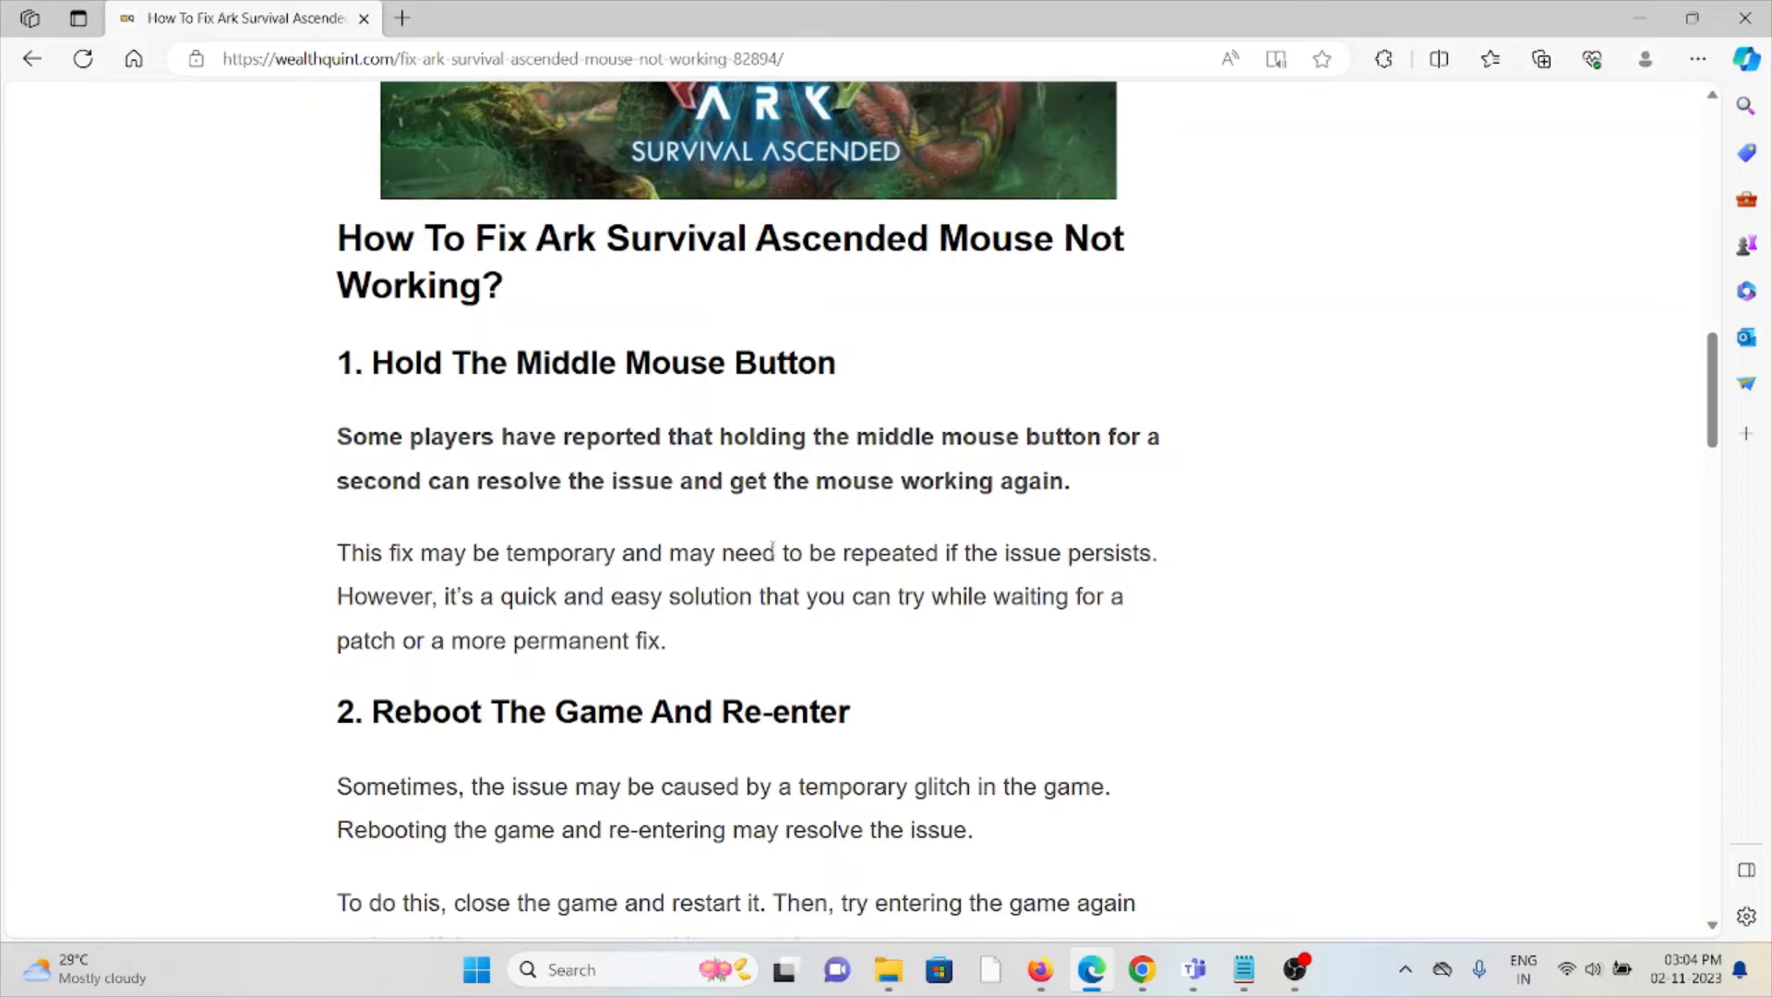
Scroll through the radial menu and restart fixes to 'Check Your Mouse Settings'.
{"action": "scroll", "scroll_direction": "down", "scroll_amount": 3}
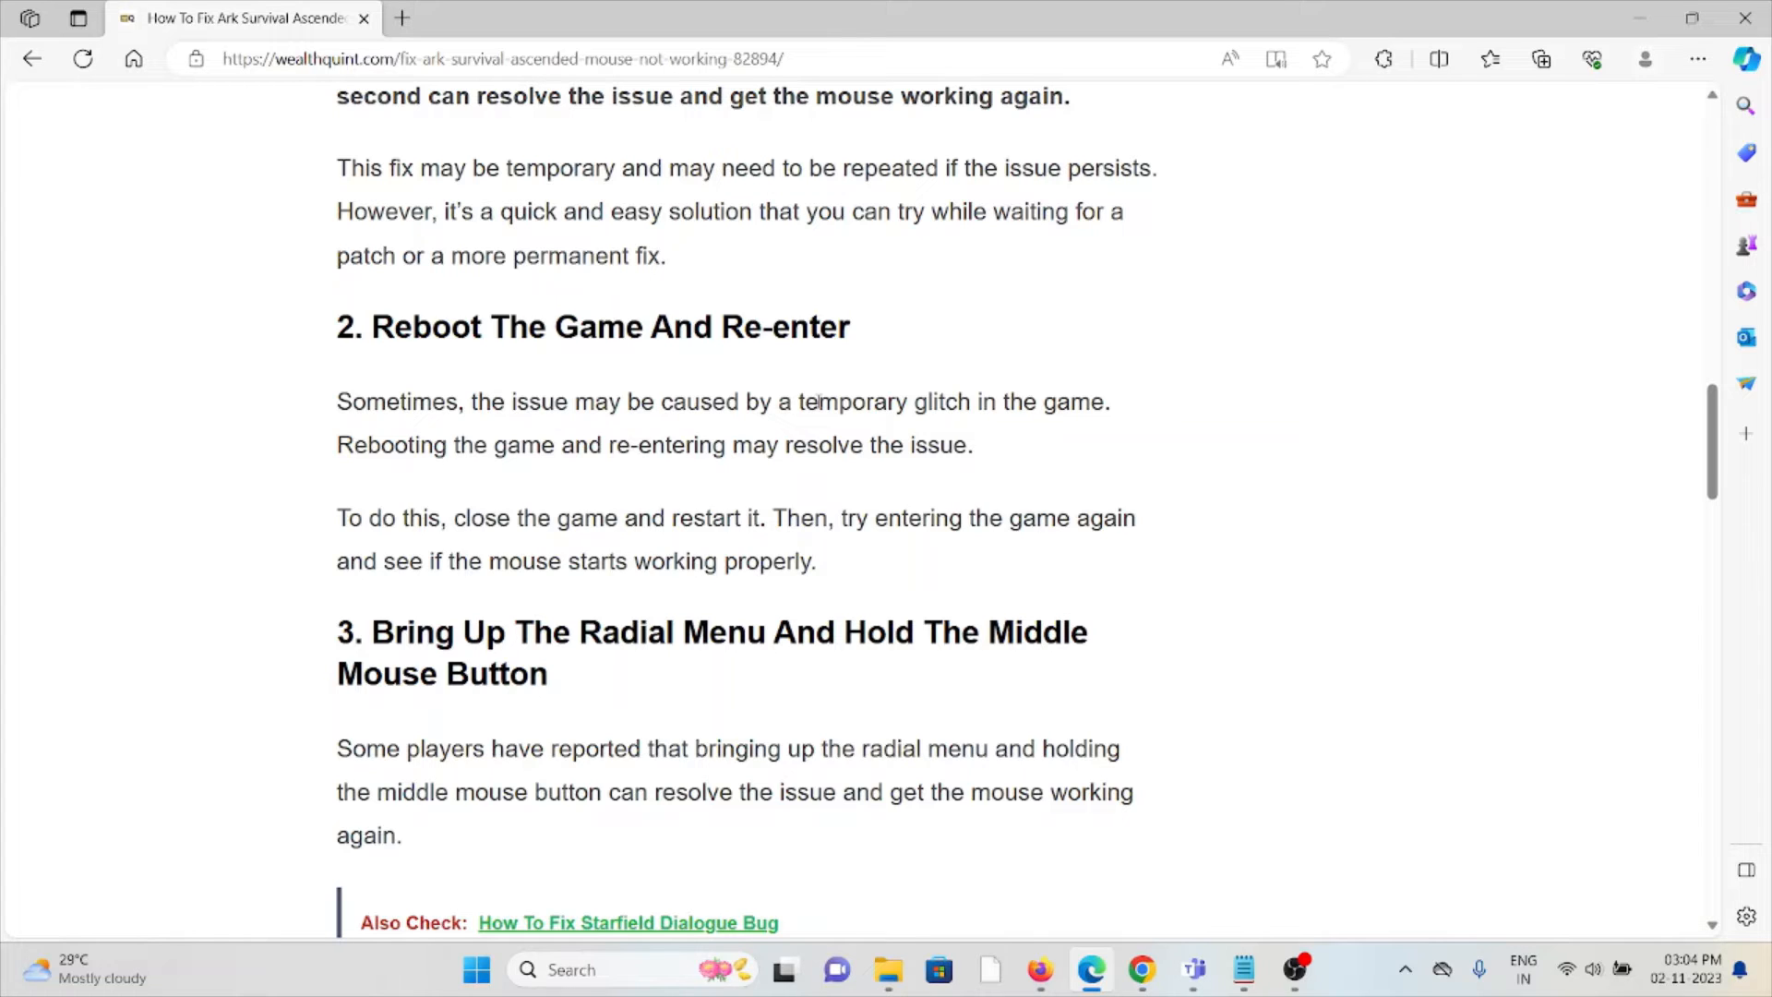
{"action": "mouse_move", "coordinate": [855, 377]}
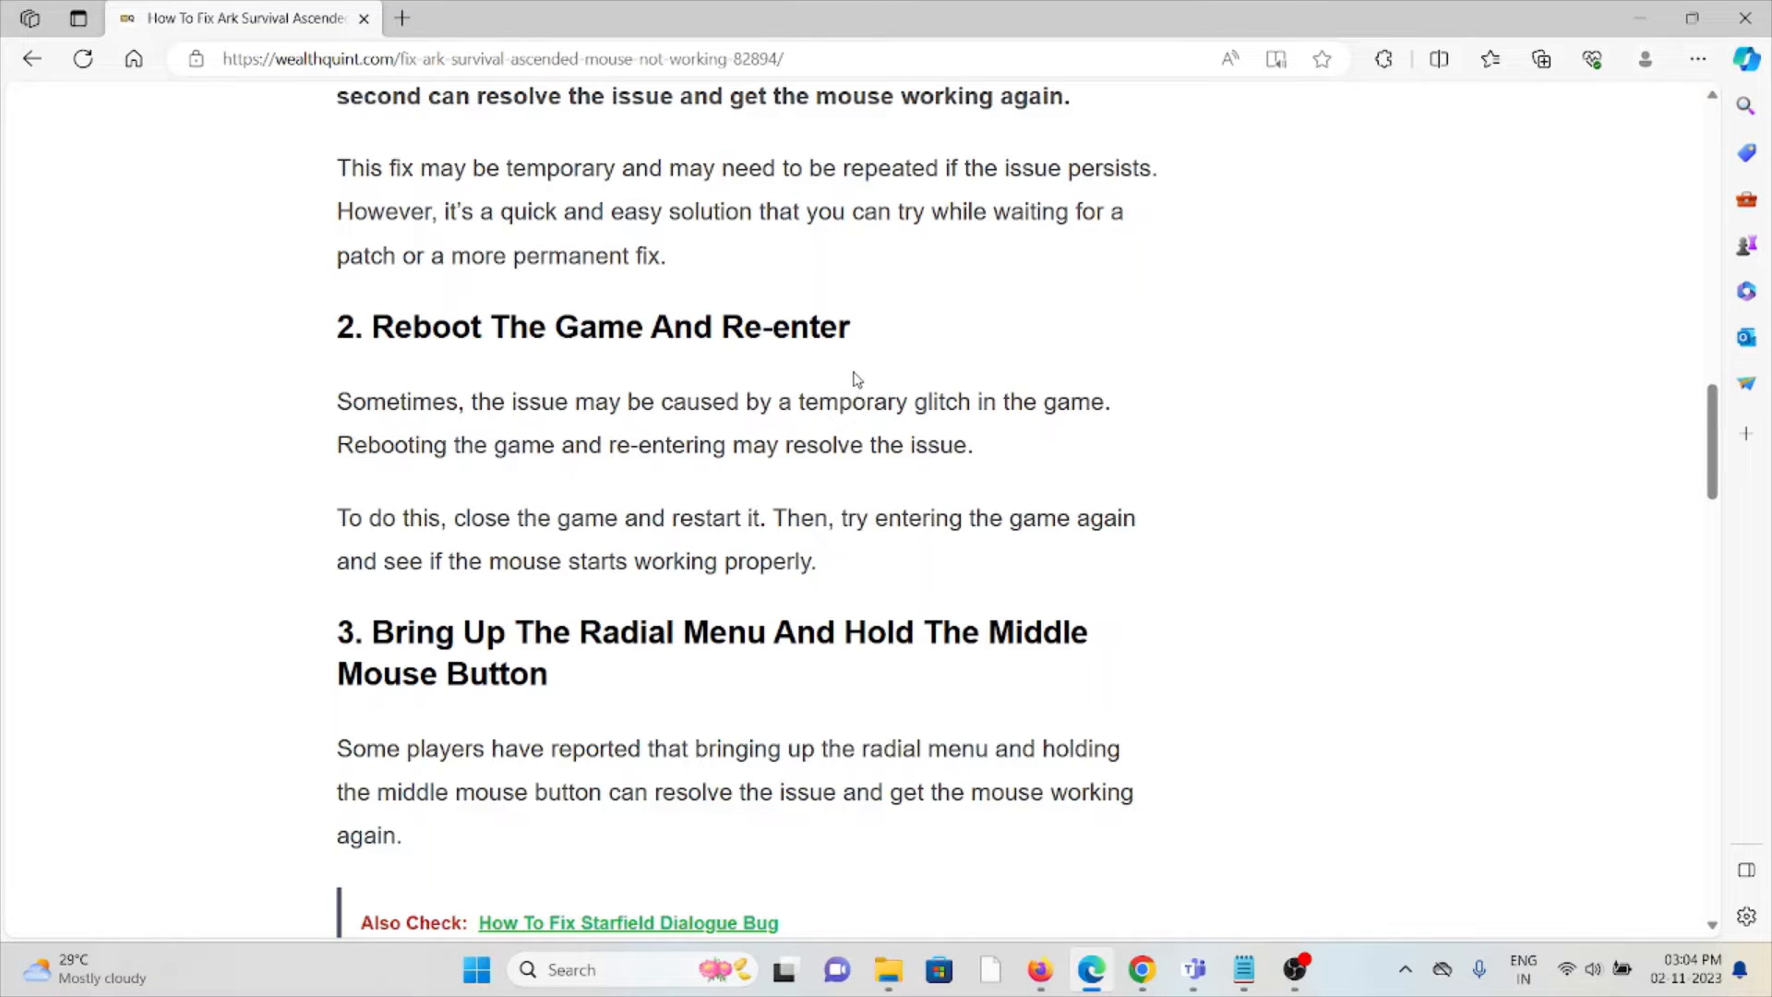
{"action": "scroll", "scroll_direction": "down", "scroll_amount": 3}
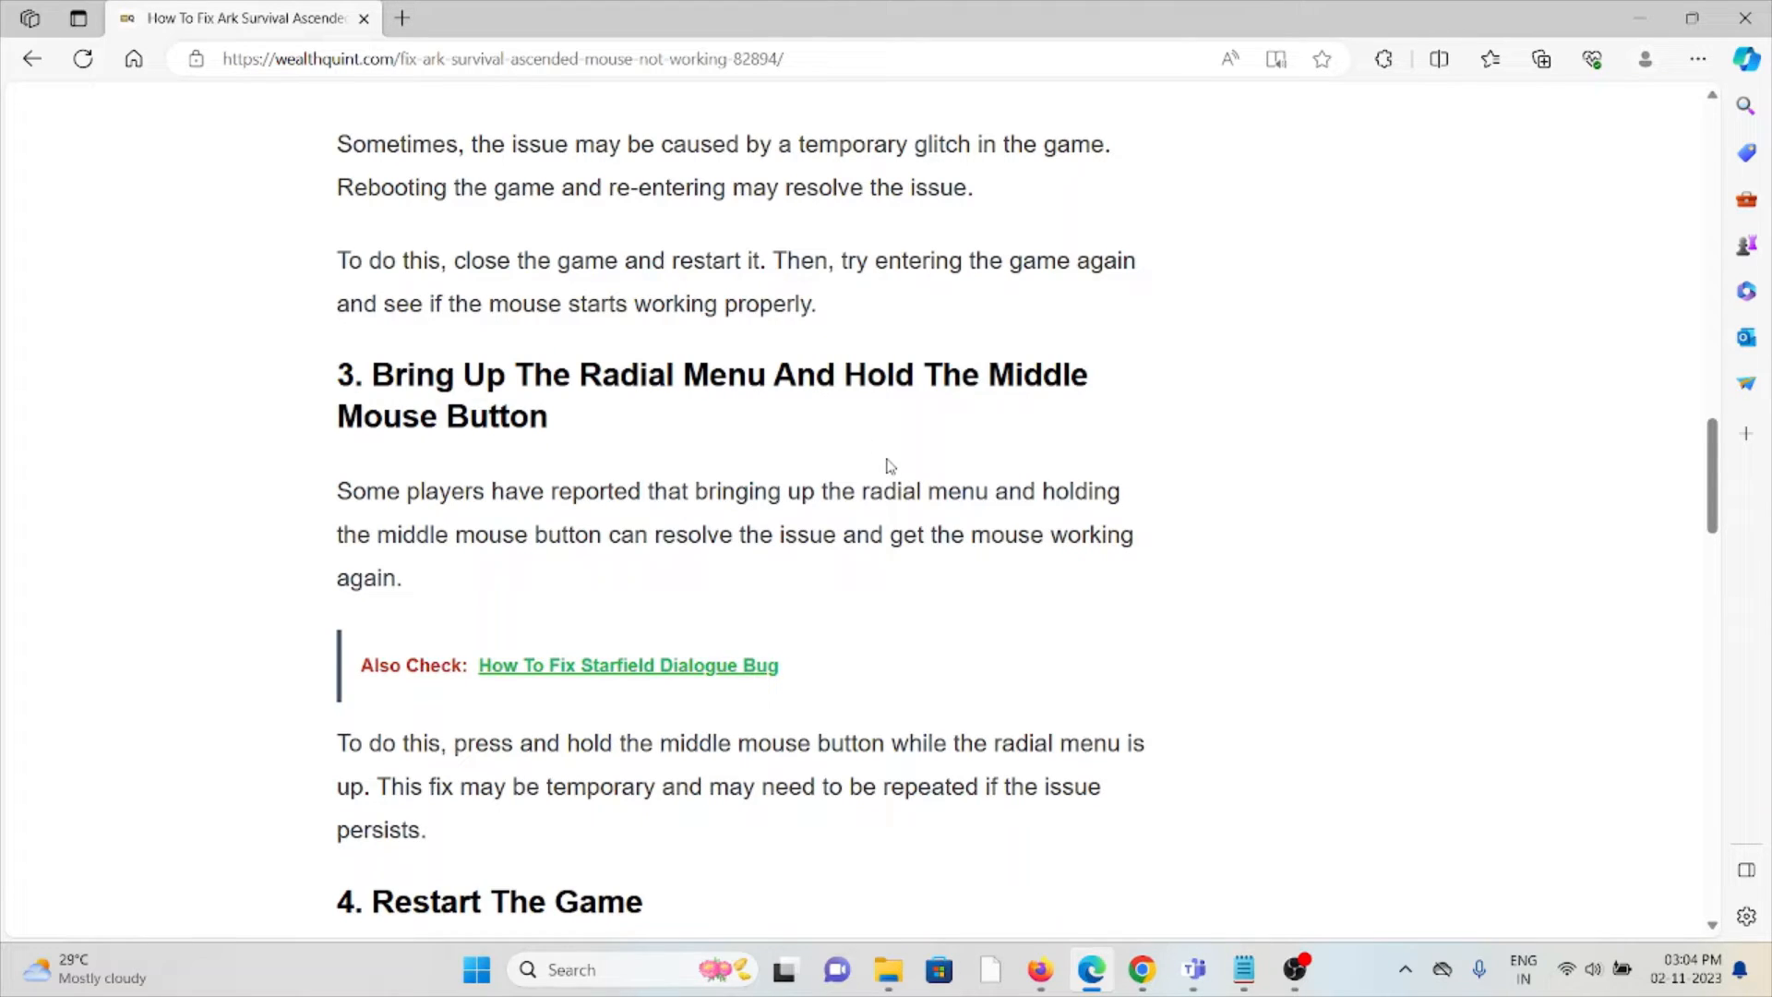
{"action": "mouse_move", "coordinate": [1119, 528]}
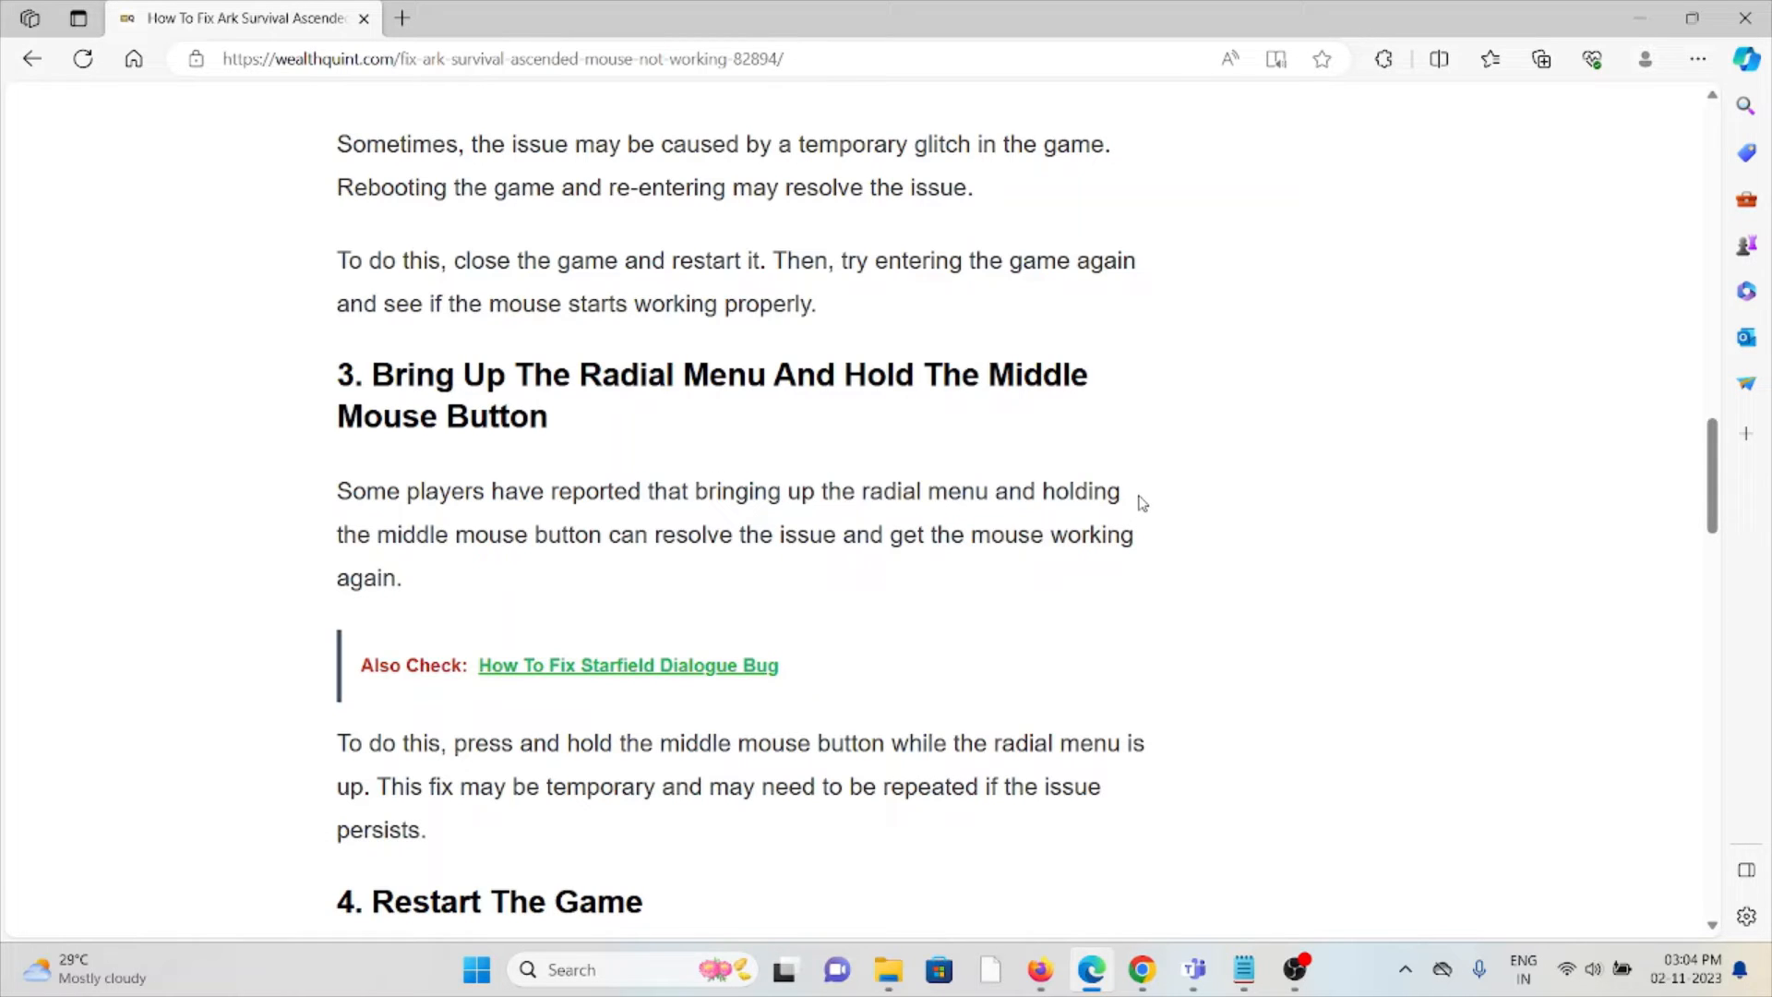
{"action": "mouse_move", "coordinate": [1117, 459]}
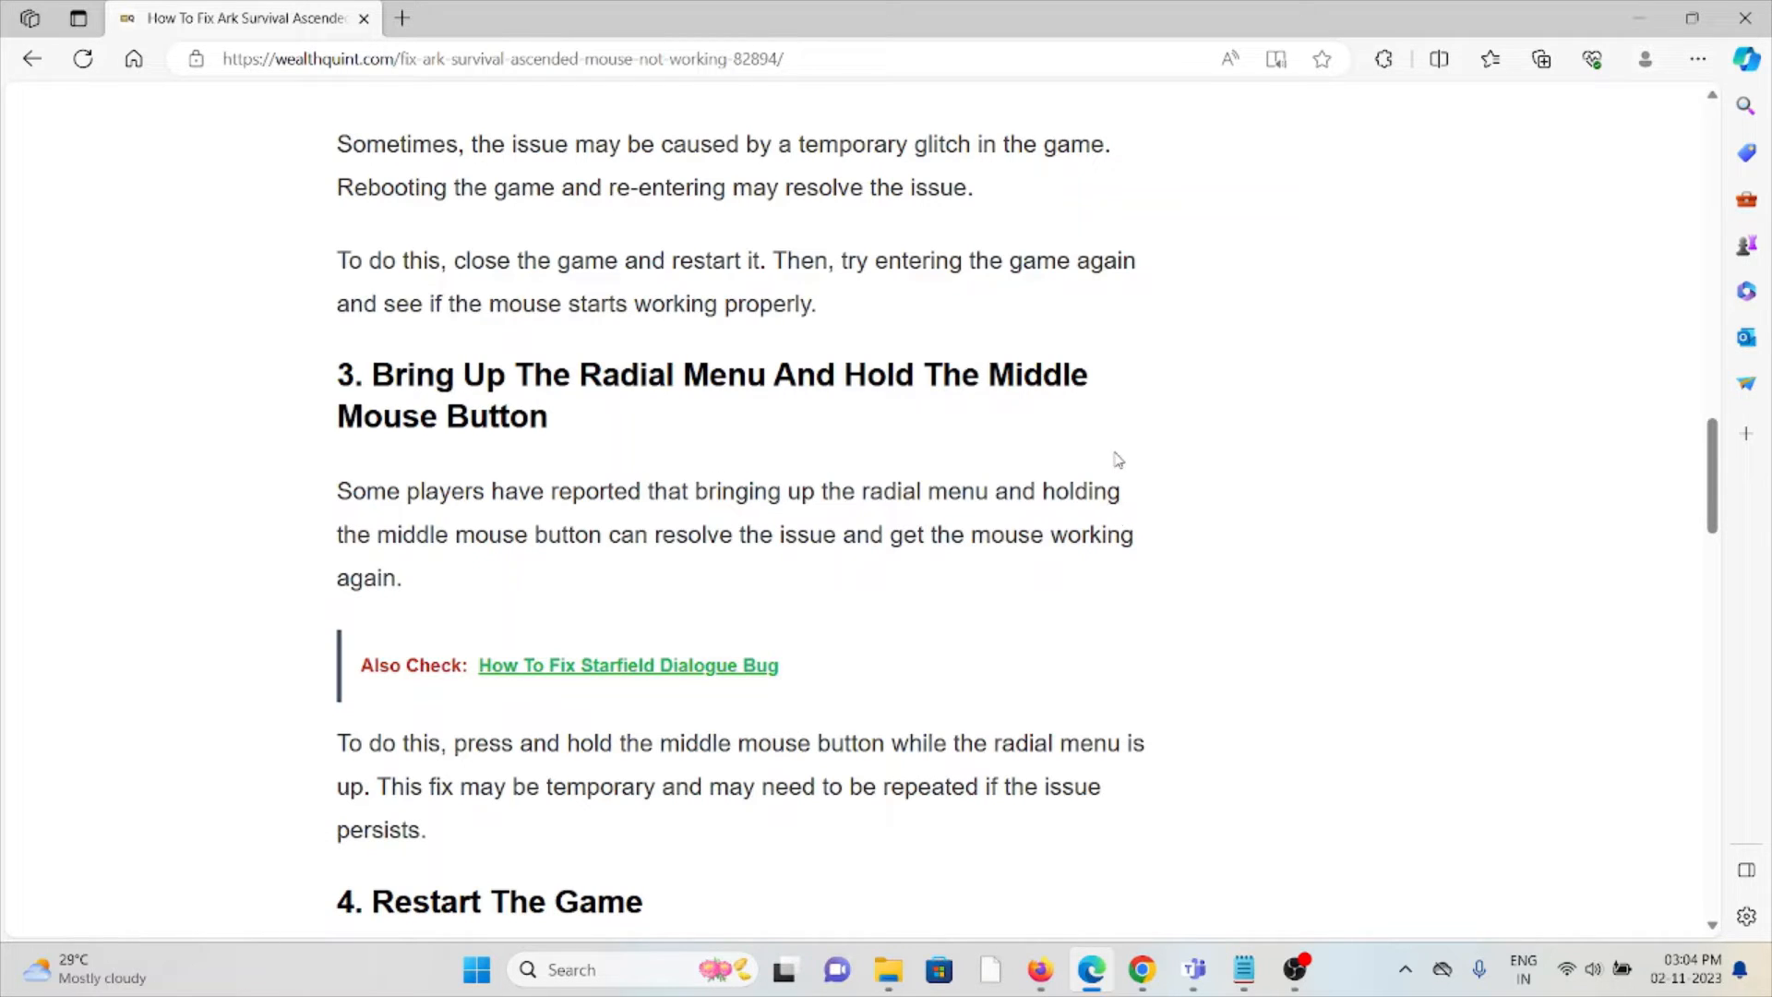
{"action": "scroll", "scroll_direction": "down", "scroll_amount": 3}
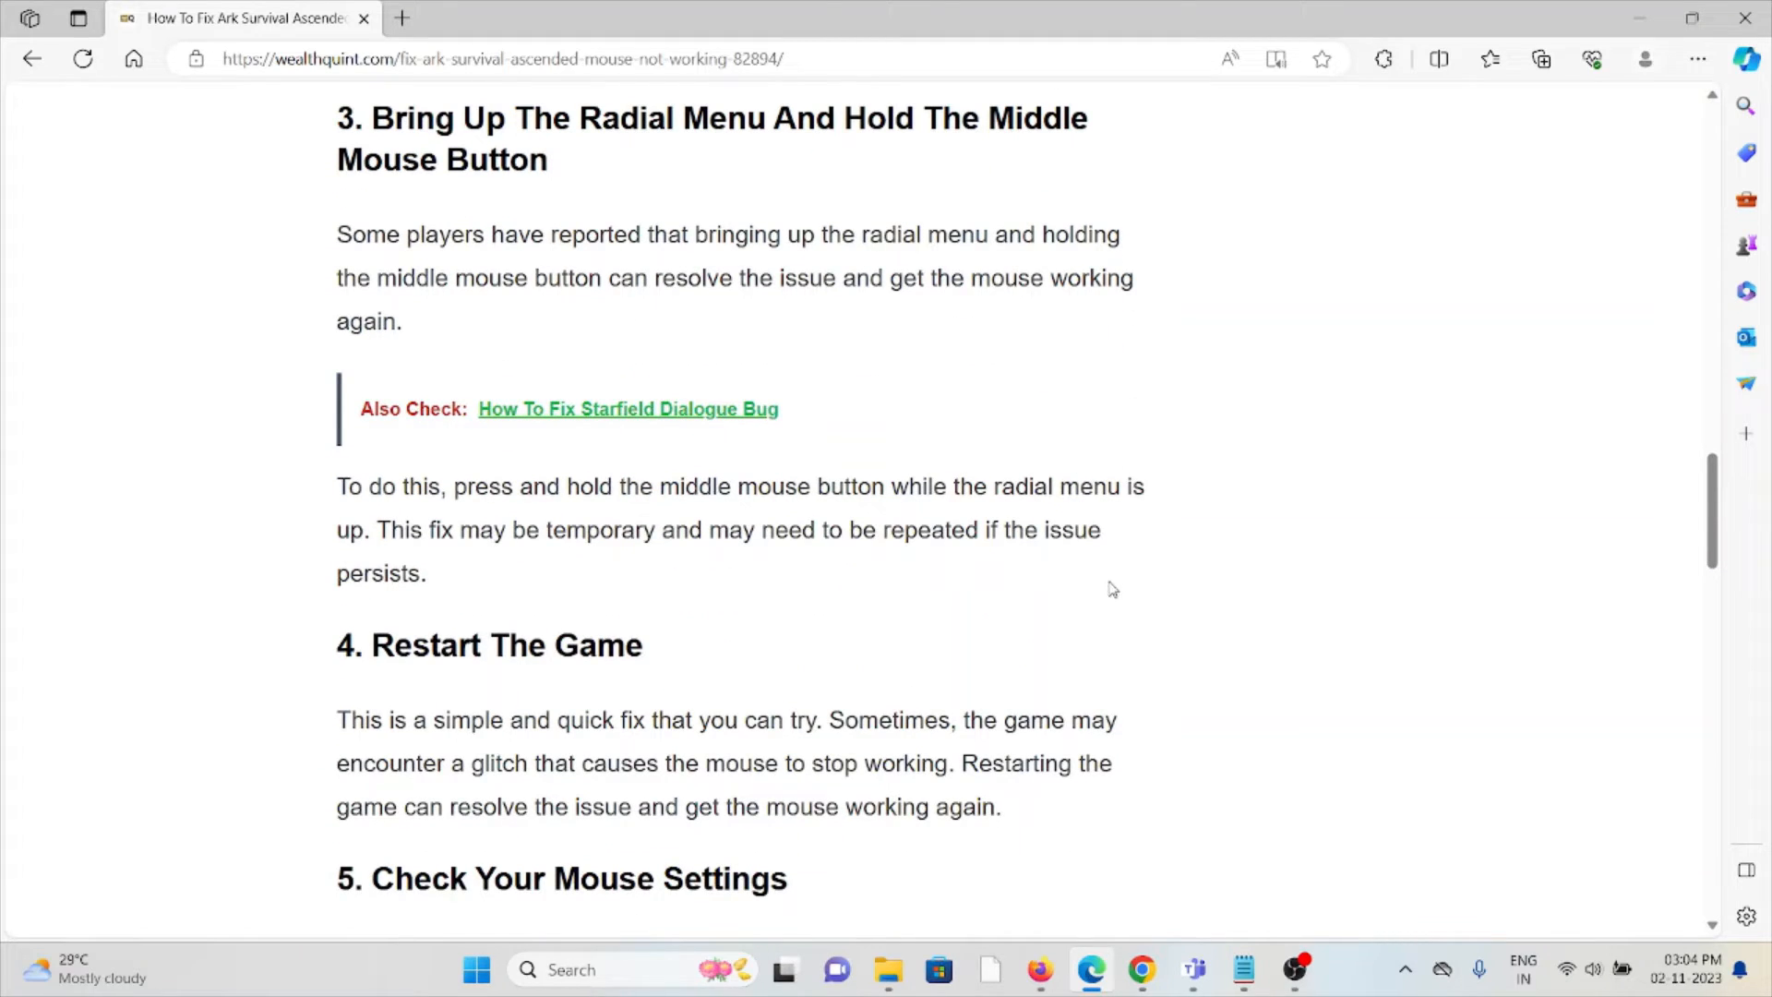
{"action": "mouse_move", "coordinate": [1095, 581]}
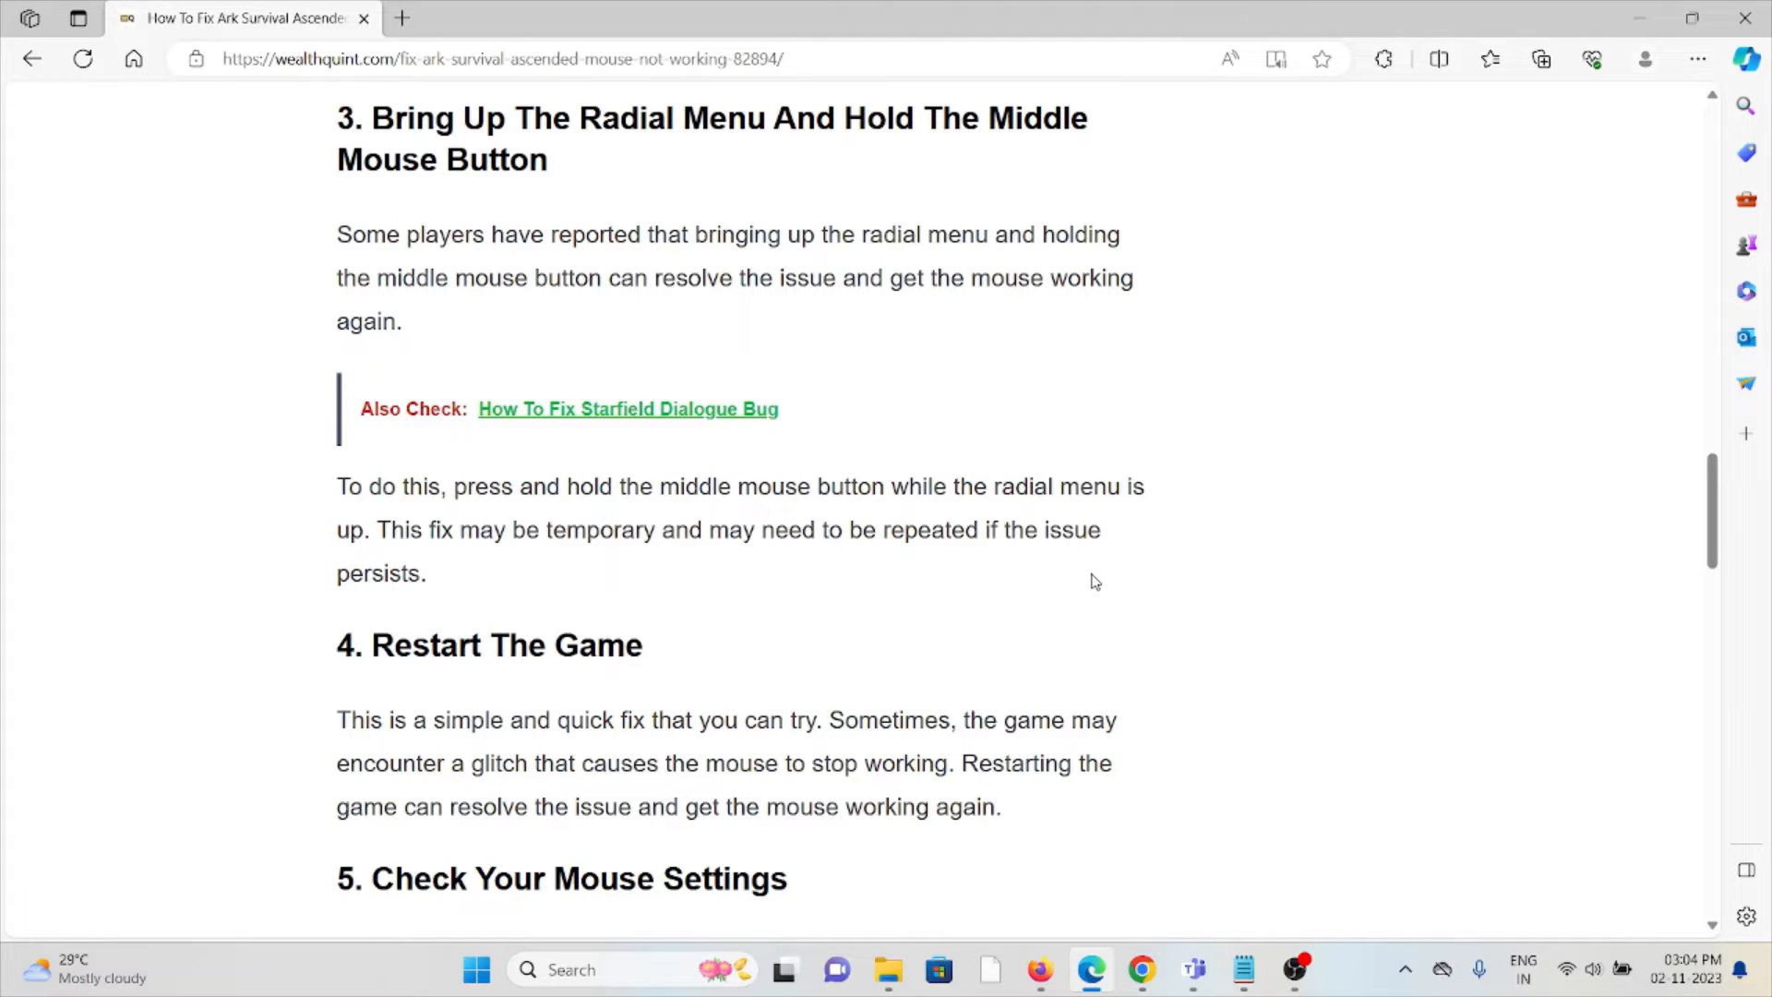
{"action": "mouse_move", "coordinate": [1096, 568]}
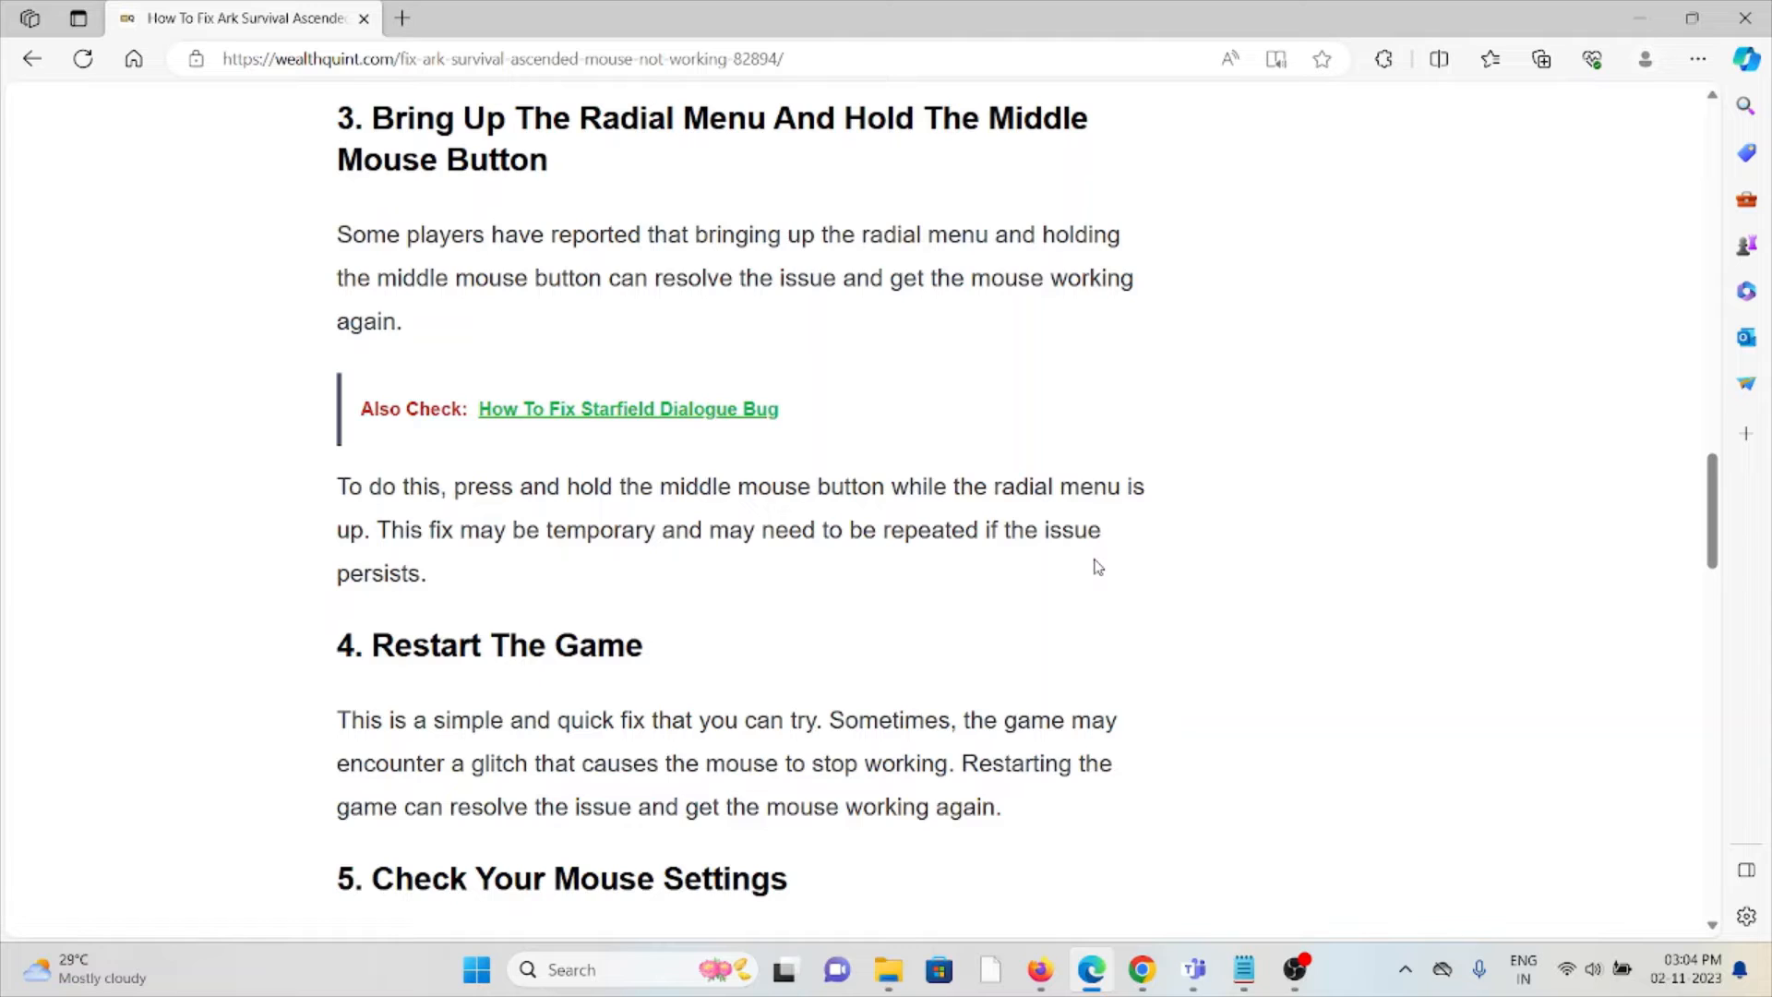
{"action": "scroll", "scroll_direction": "down", "scroll_amount": 3}
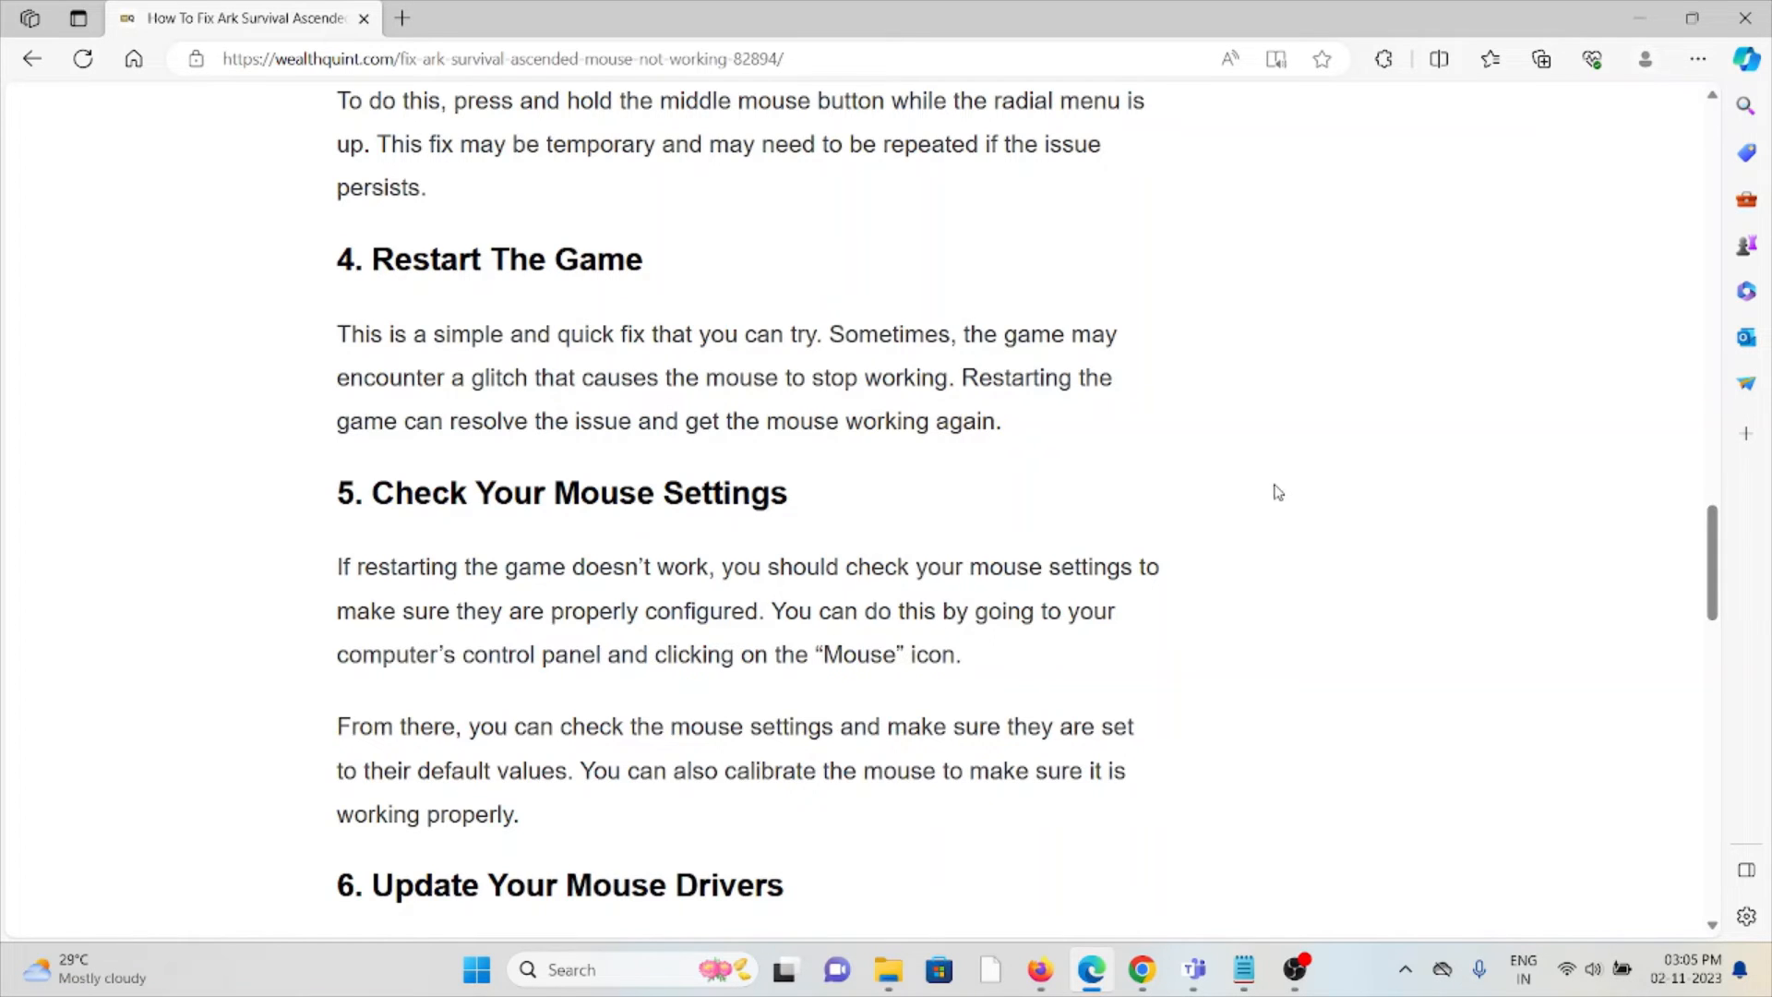
Scroll through the mouse settings and driver update fixes to 'Try A Different Mouse'.
{"action": "scroll", "scroll_direction": "down", "scroll_amount": 3}
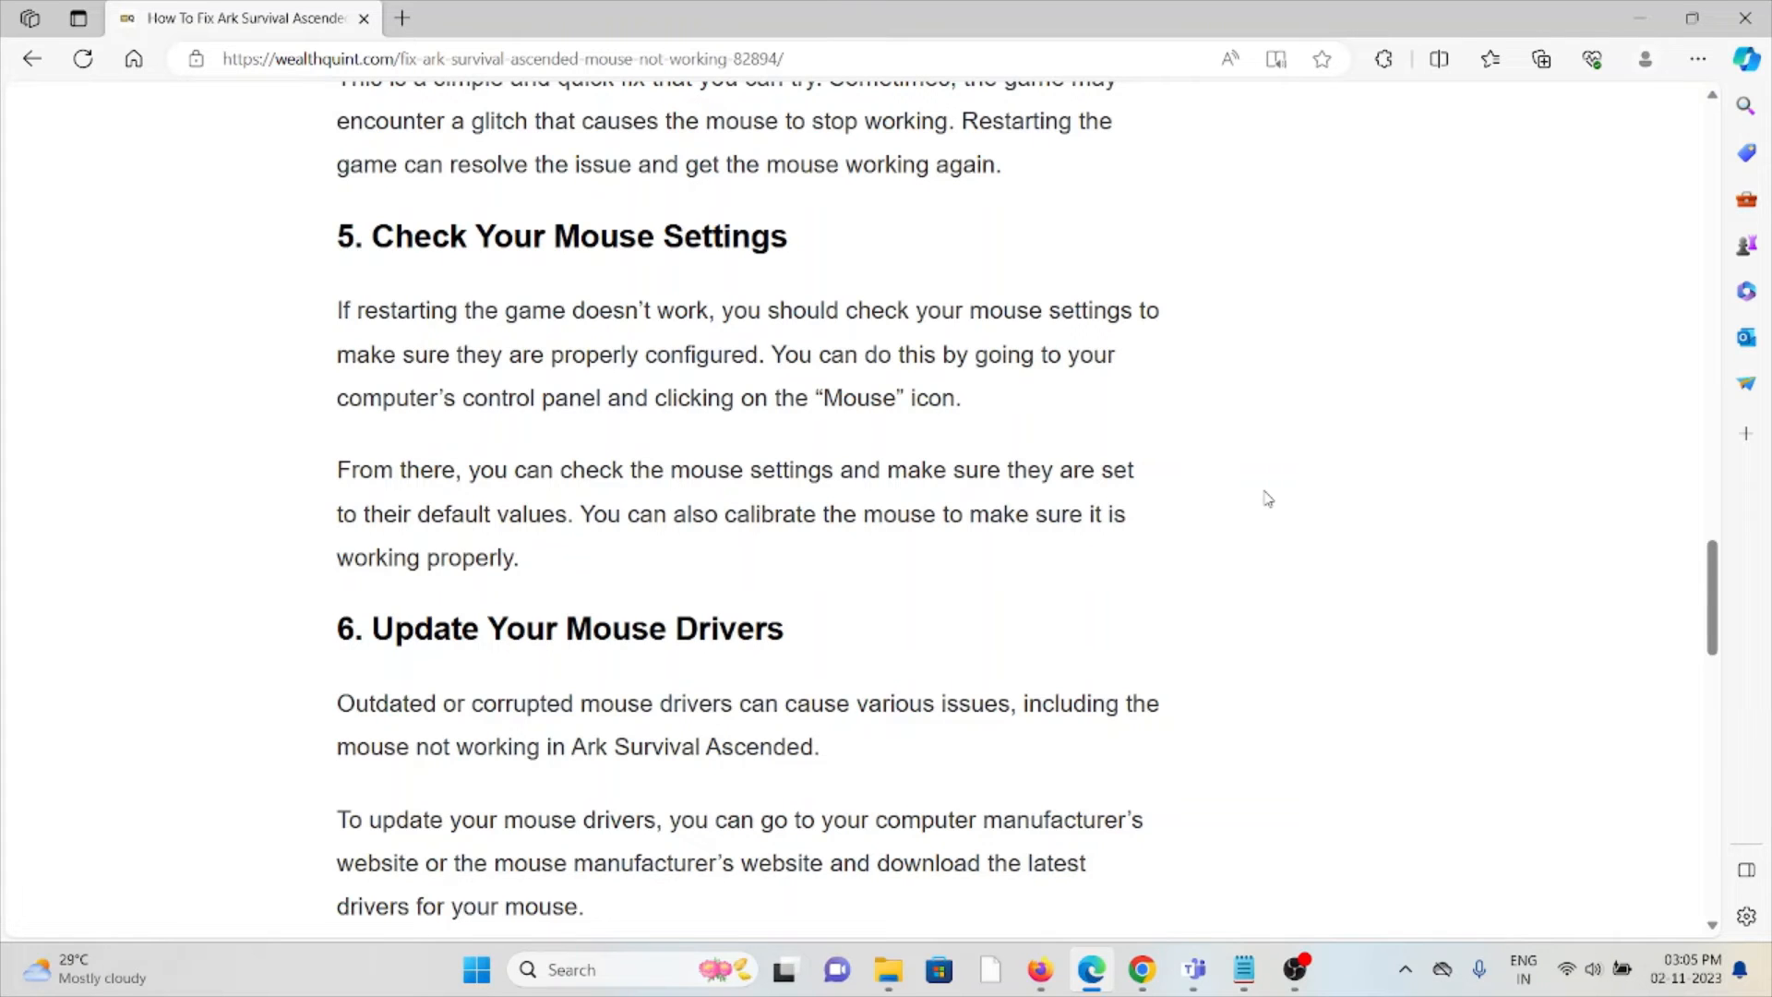
{"action": "mouse_move", "coordinate": [961, 457]}
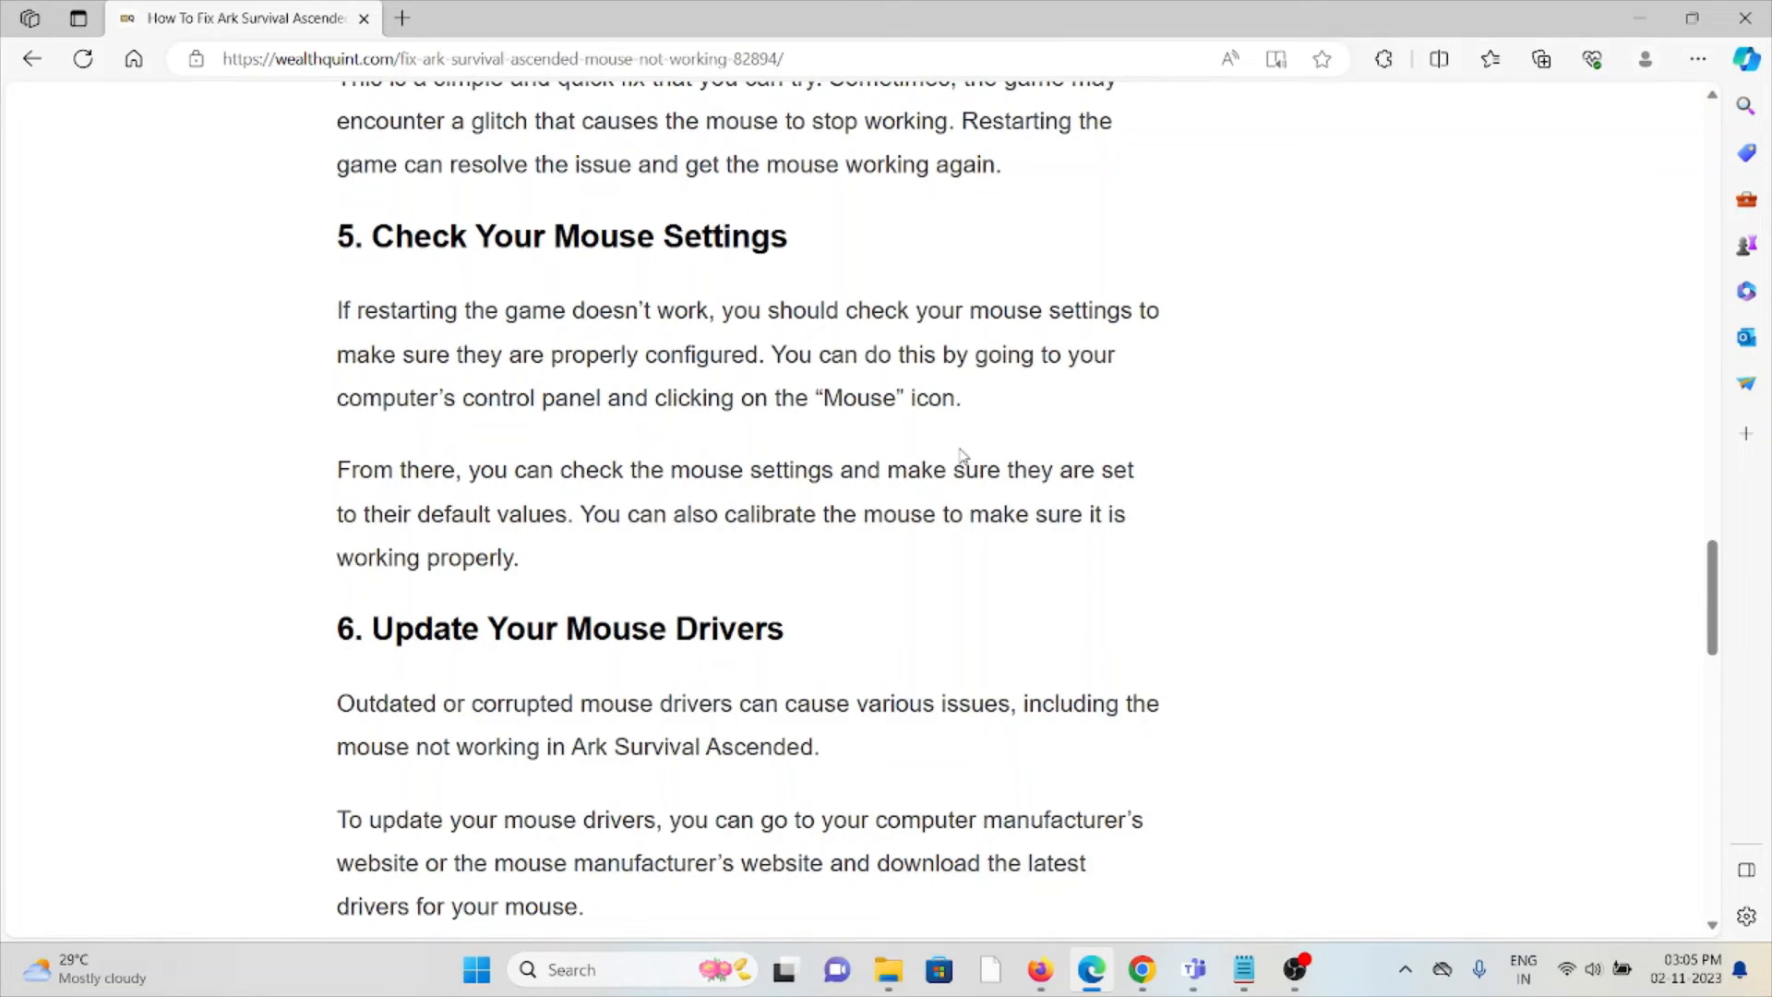
{"action": "scroll", "scroll_direction": "down", "scroll_amount": 3}
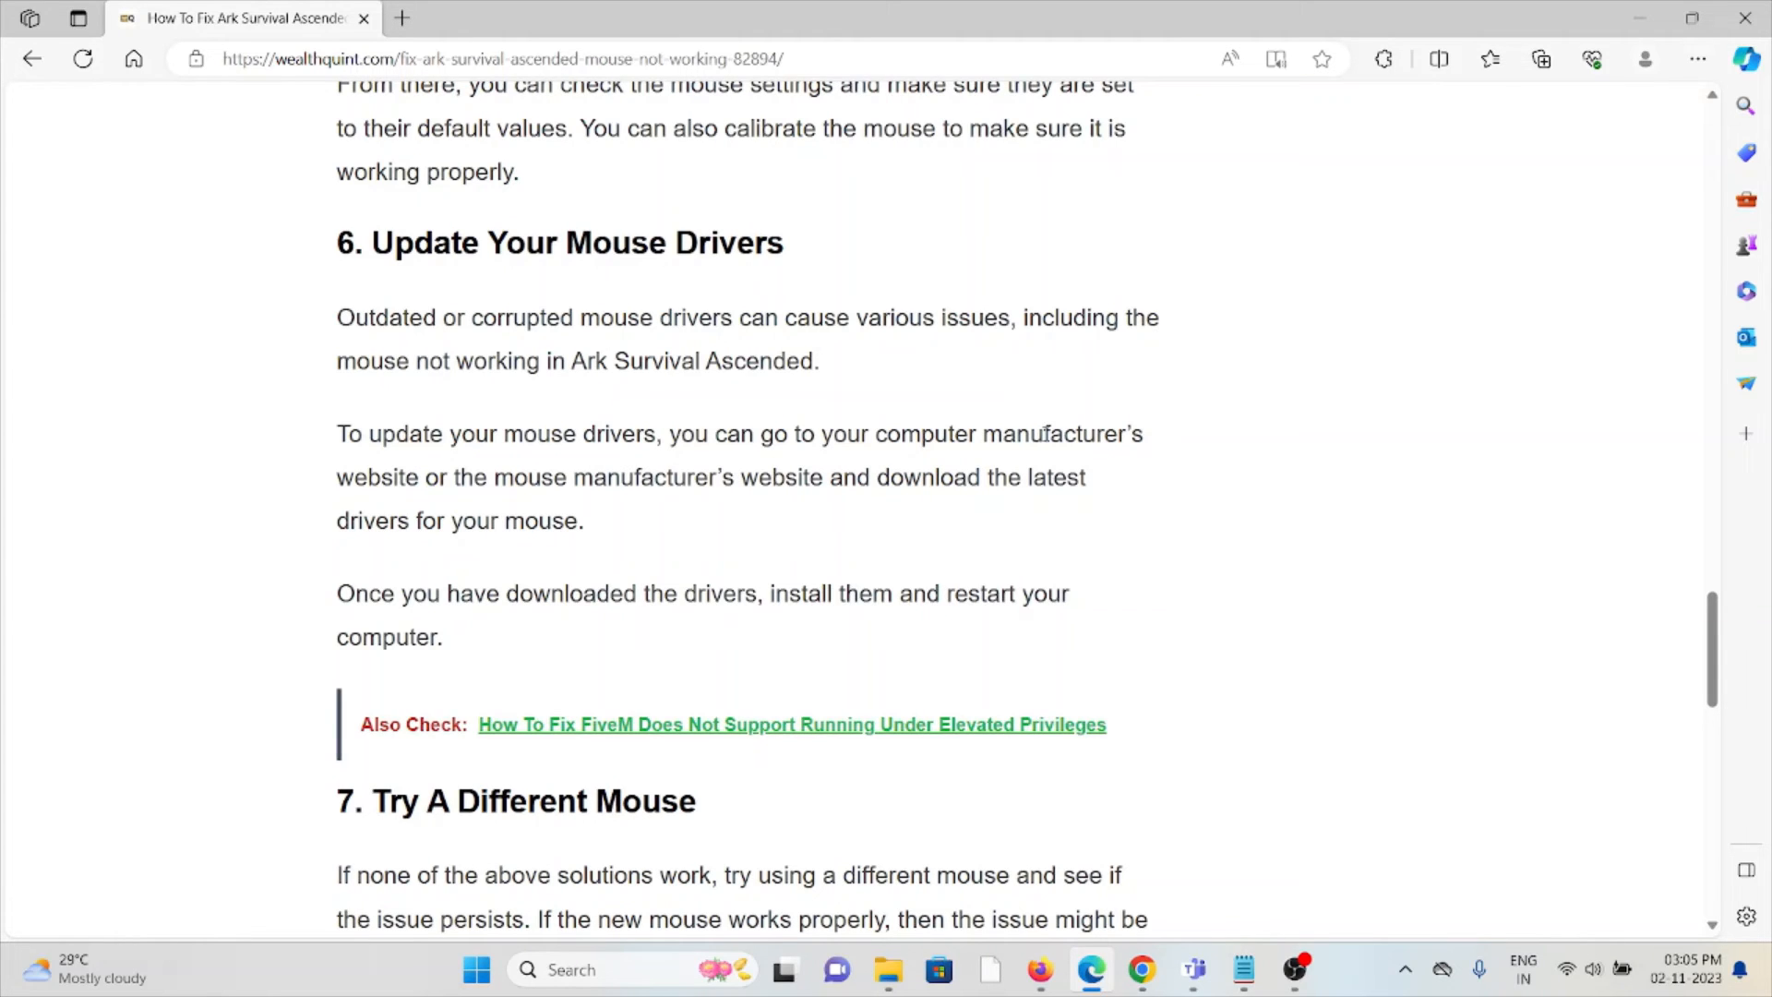
{"action": "mouse_move", "coordinate": [1044, 433]}
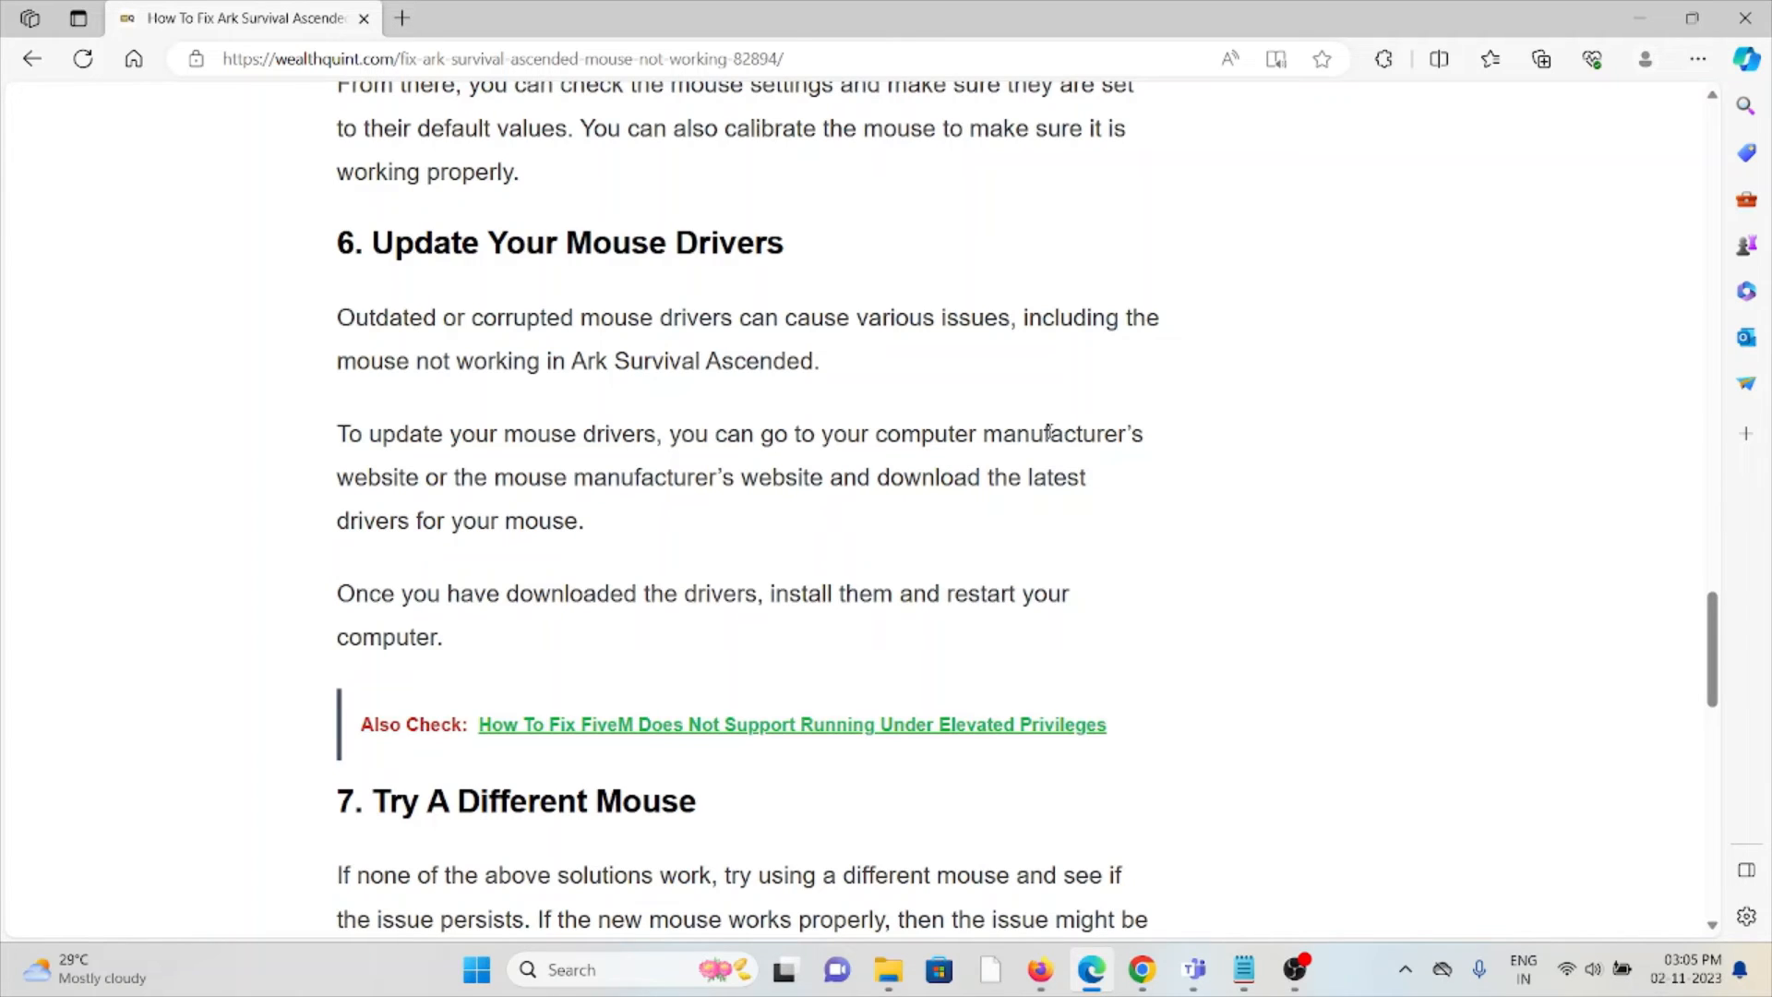
{"action": "mouse_move", "coordinate": [1076, 468]}
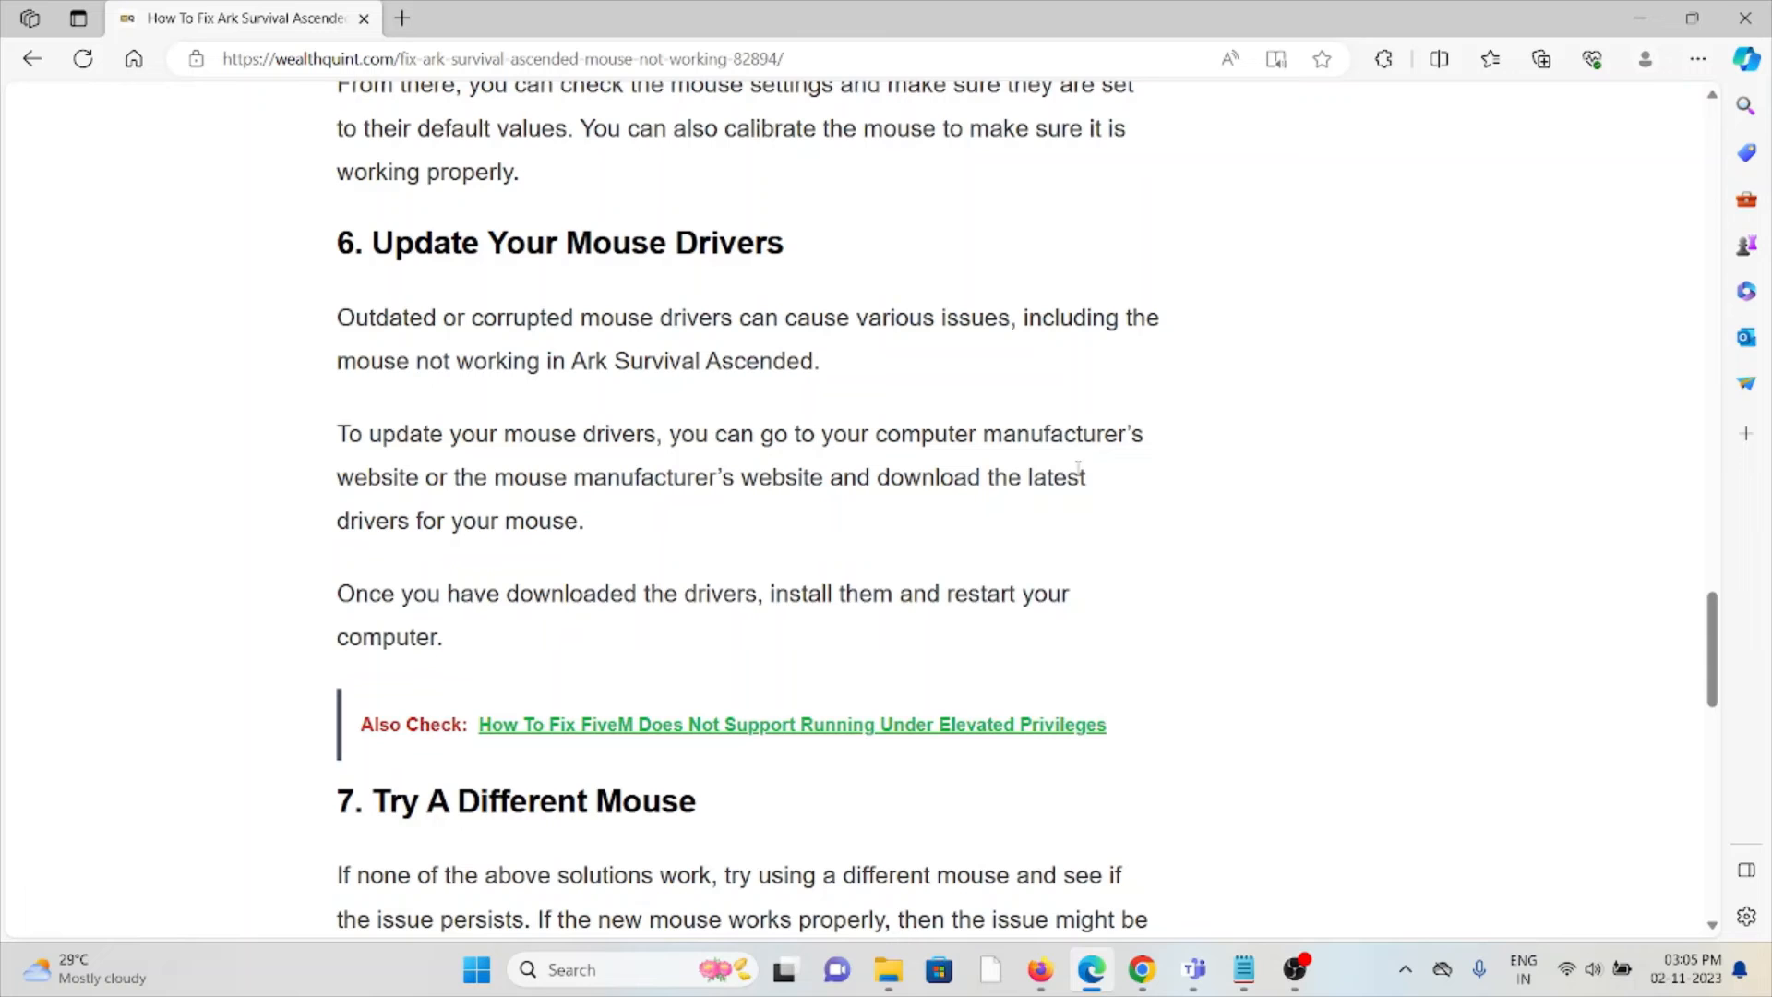
{"action": "mouse_move", "coordinate": [1096, 486]}
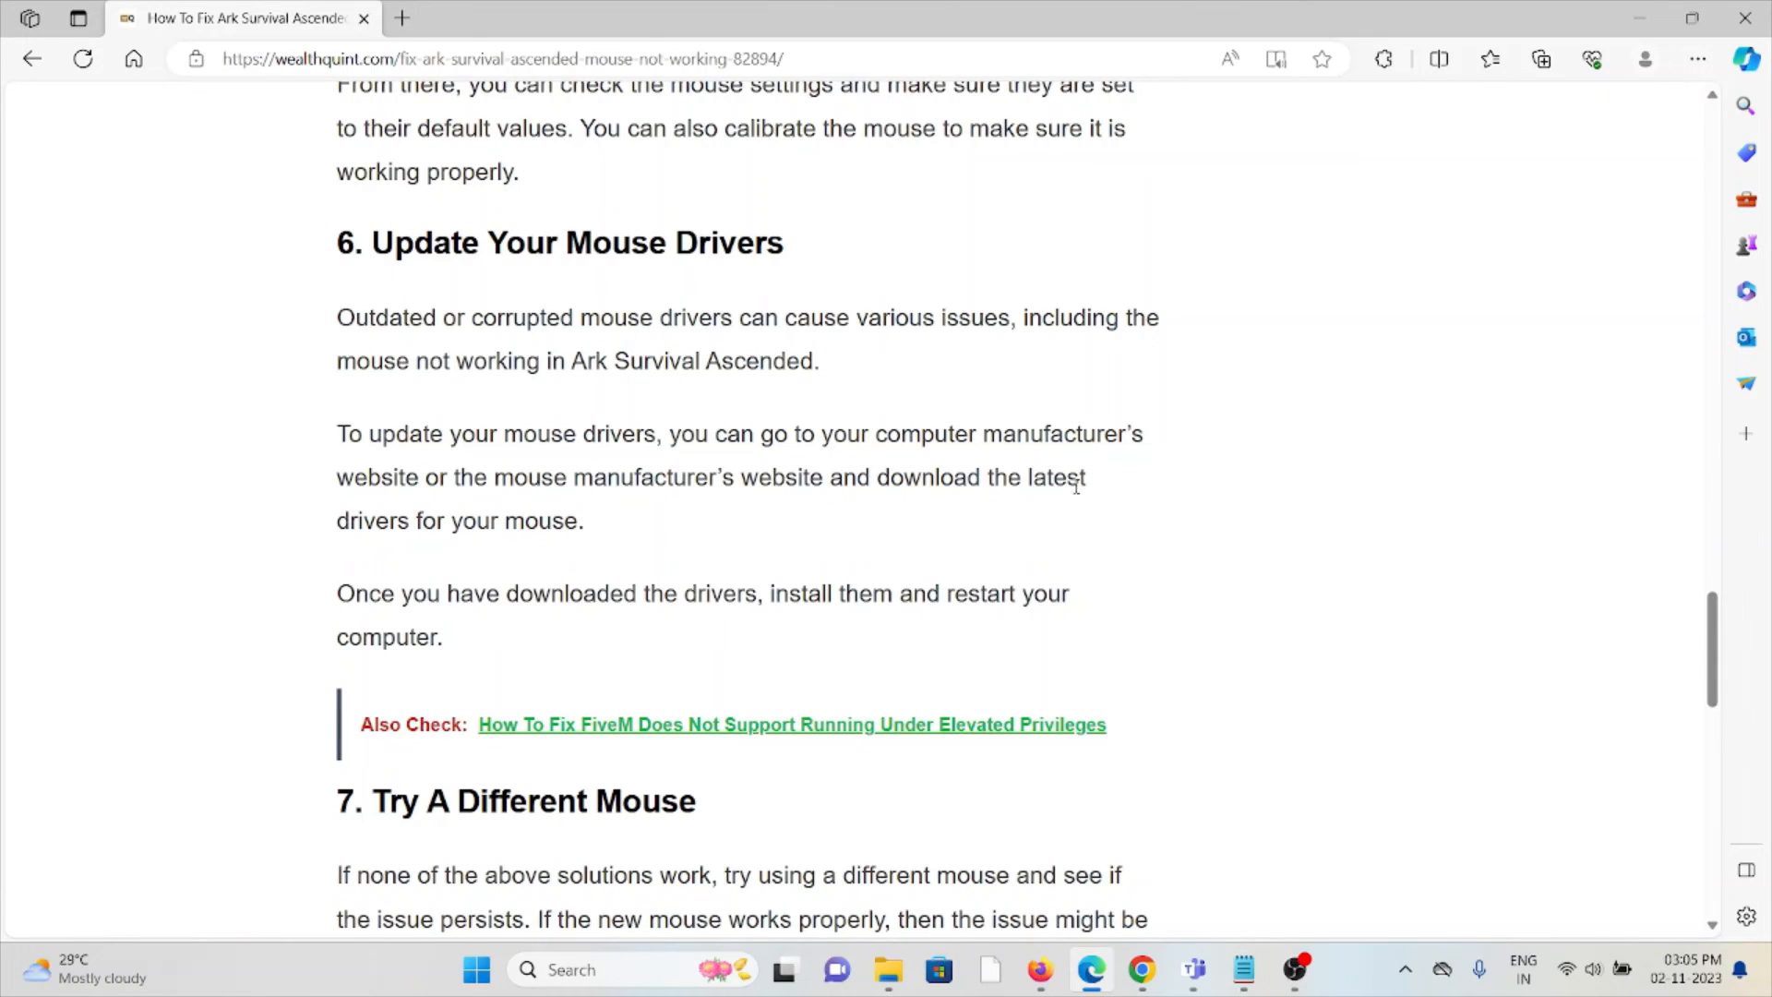
{"action": "scroll", "scroll_direction": "down", "scroll_amount": 3}
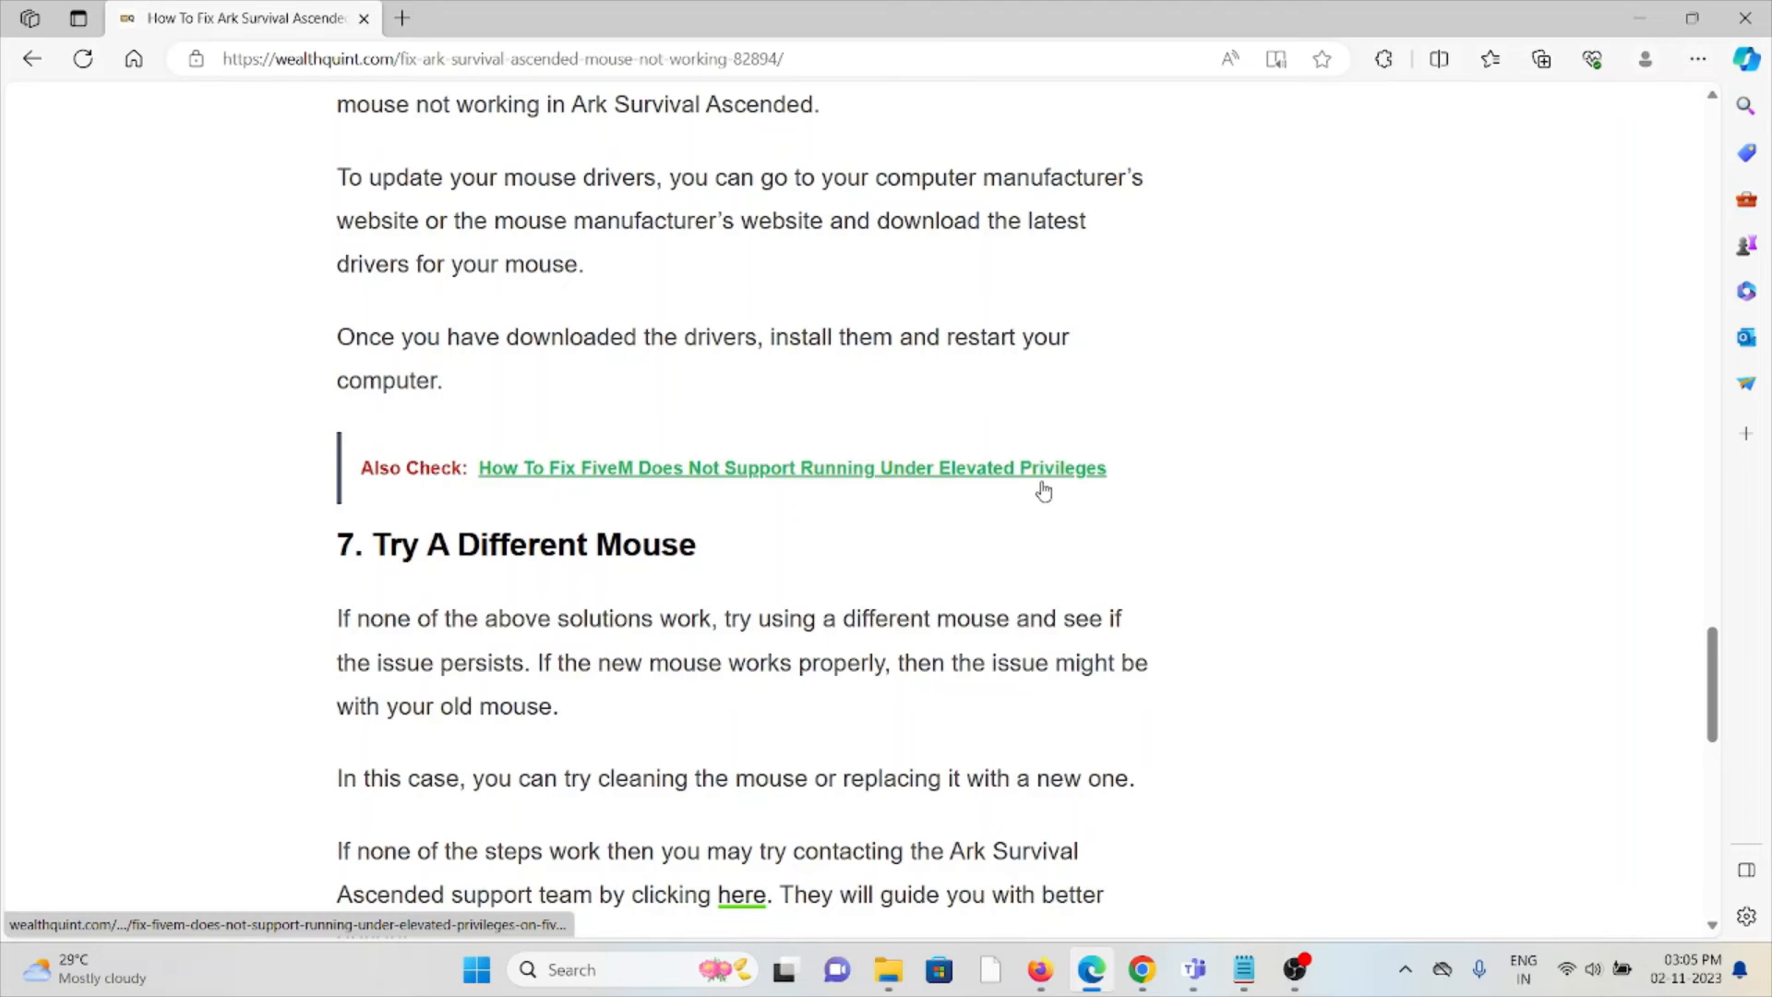
Open fix 7's 'here' support link in a new tab, then scroll the article.
{"action": "scroll", "scroll_direction": "down", "scroll_amount": 3}
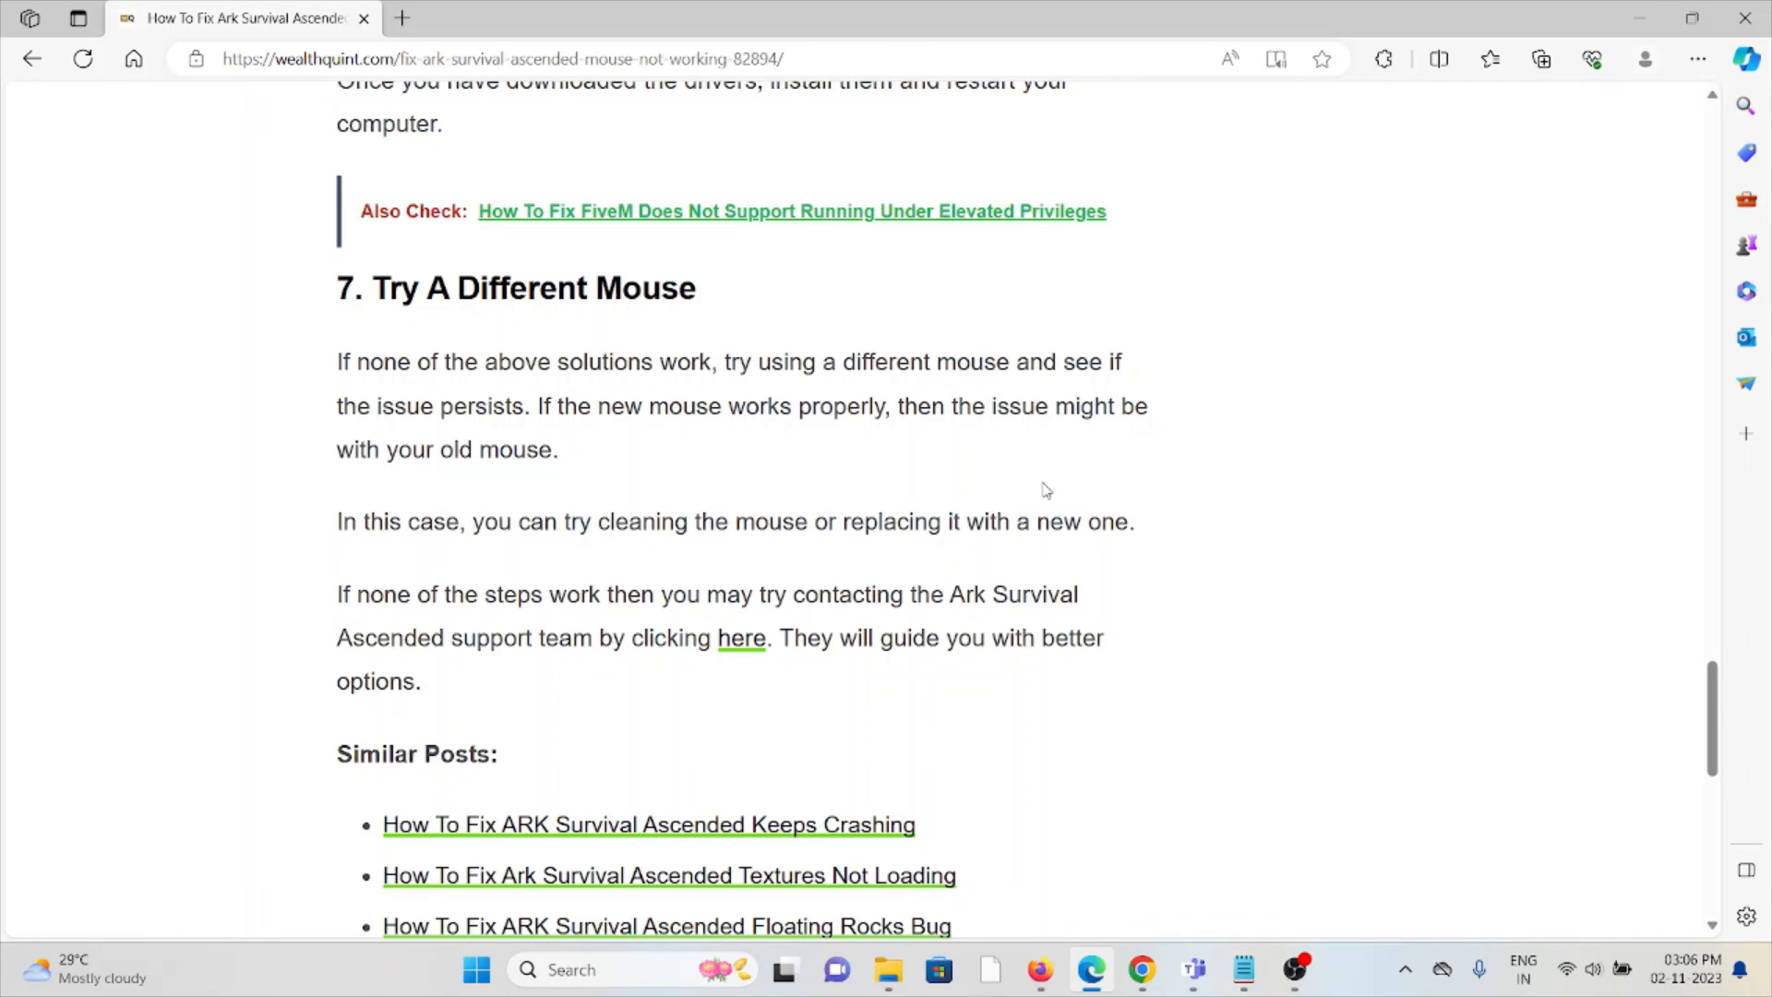
{"action": "right_click", "coordinate": [741, 638]}
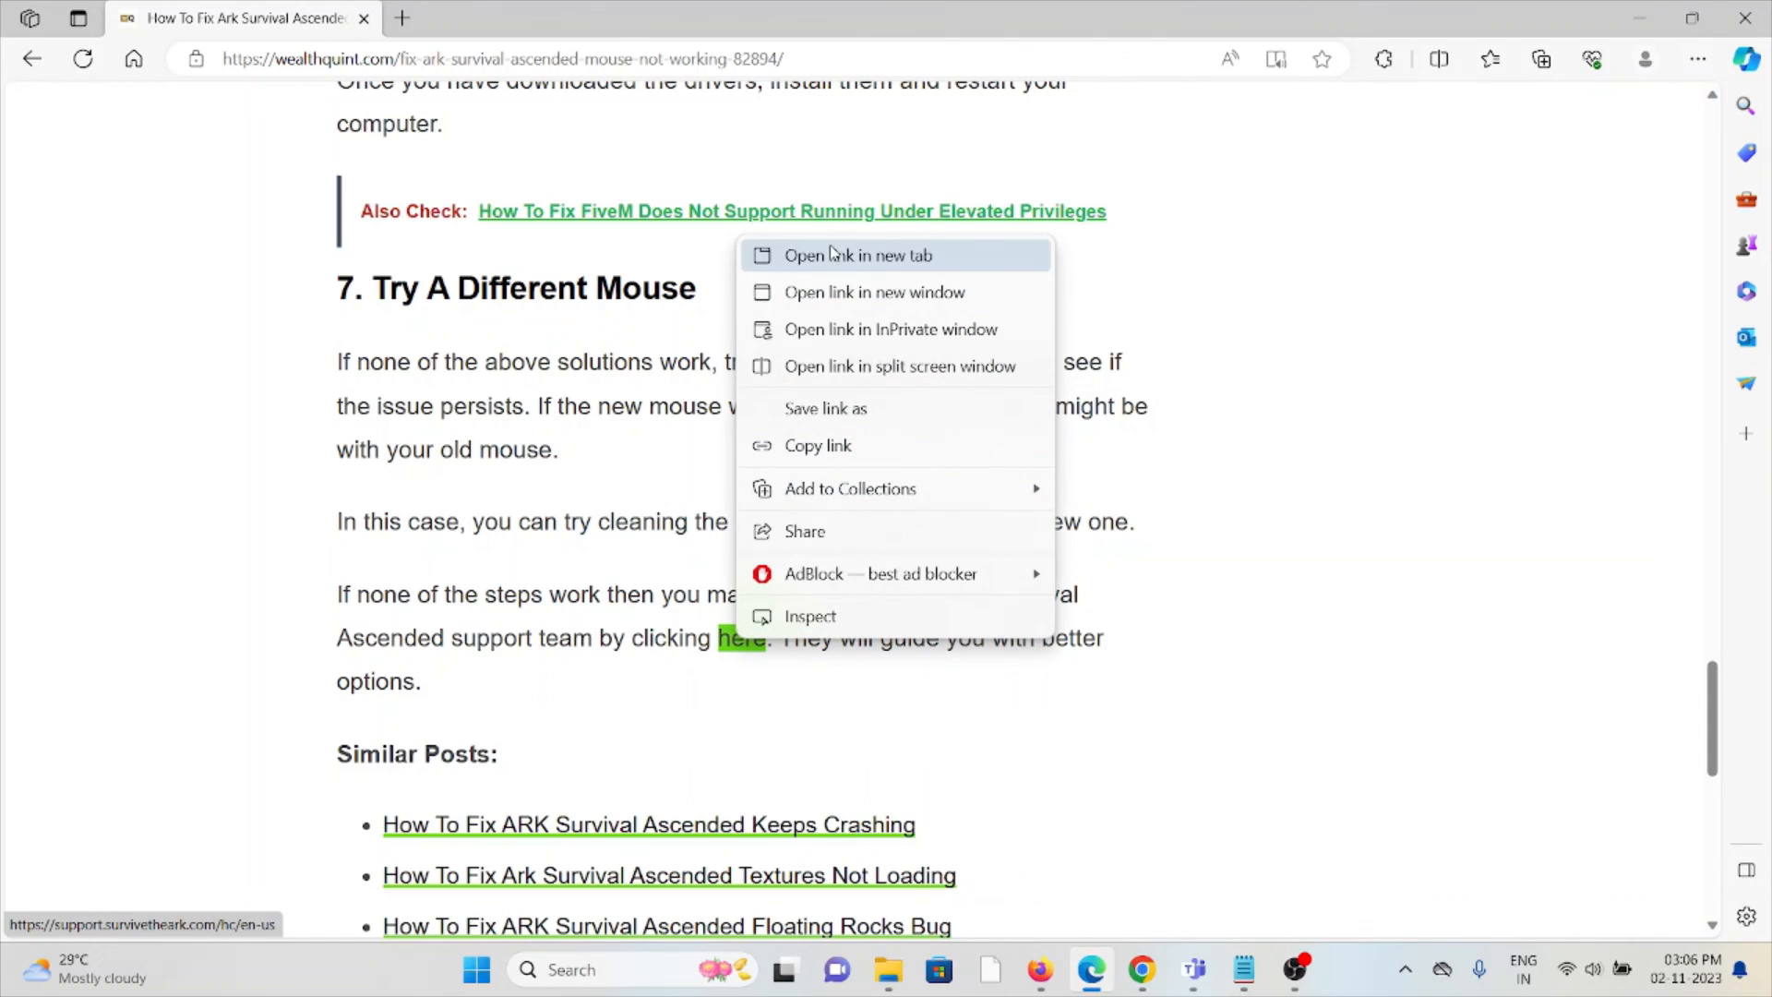
{"action": "left_click", "coordinate": [859, 256]}
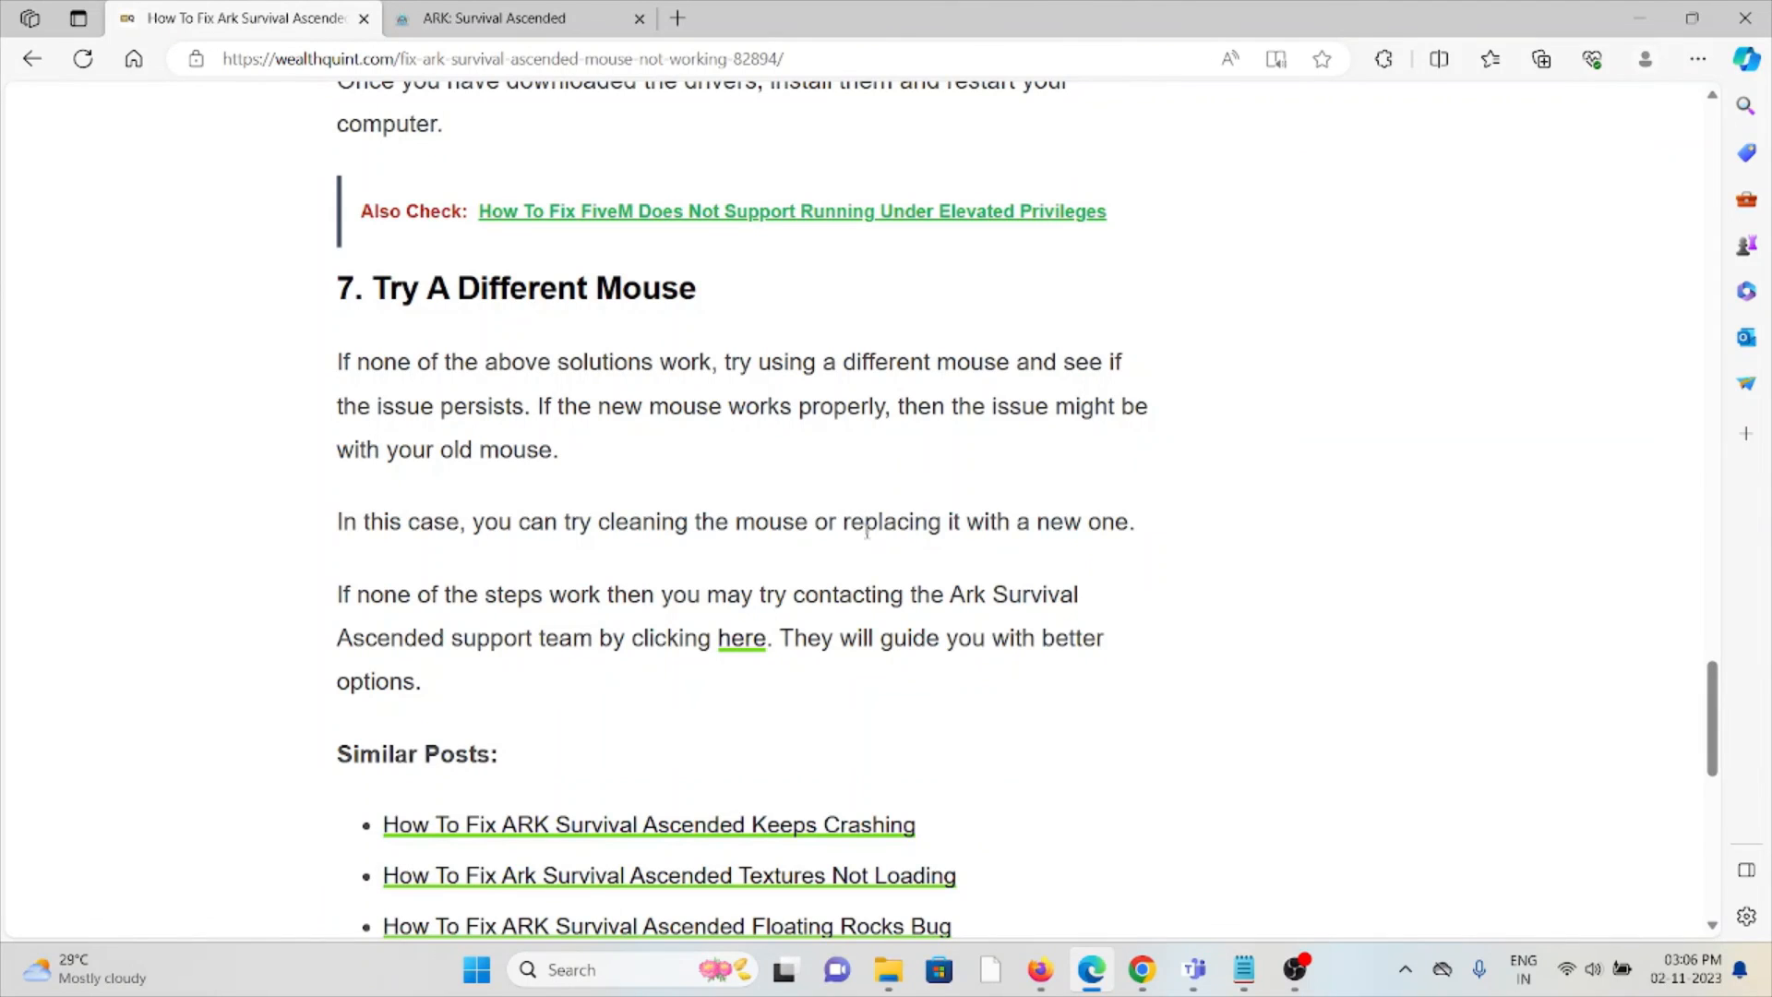
{"action": "scroll", "scroll_direction": "down", "scroll_amount": 3}
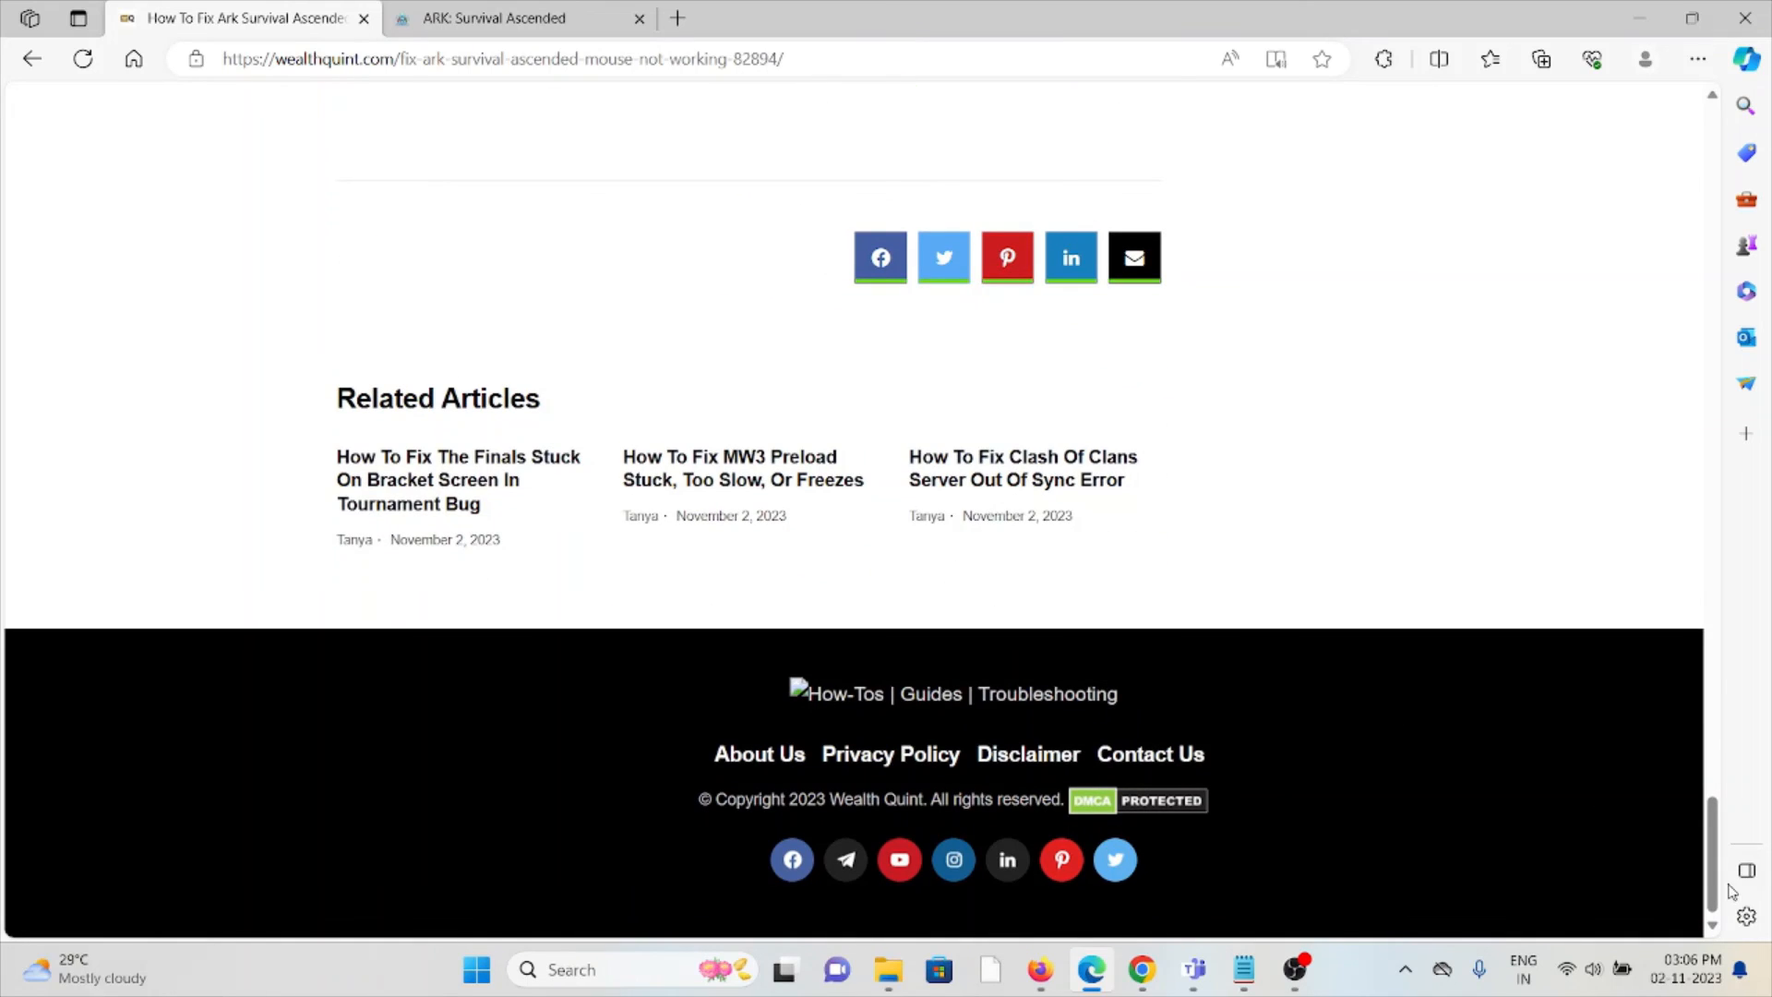
{"action": "scroll", "scroll_direction": "up", "scroll_amount": 3}
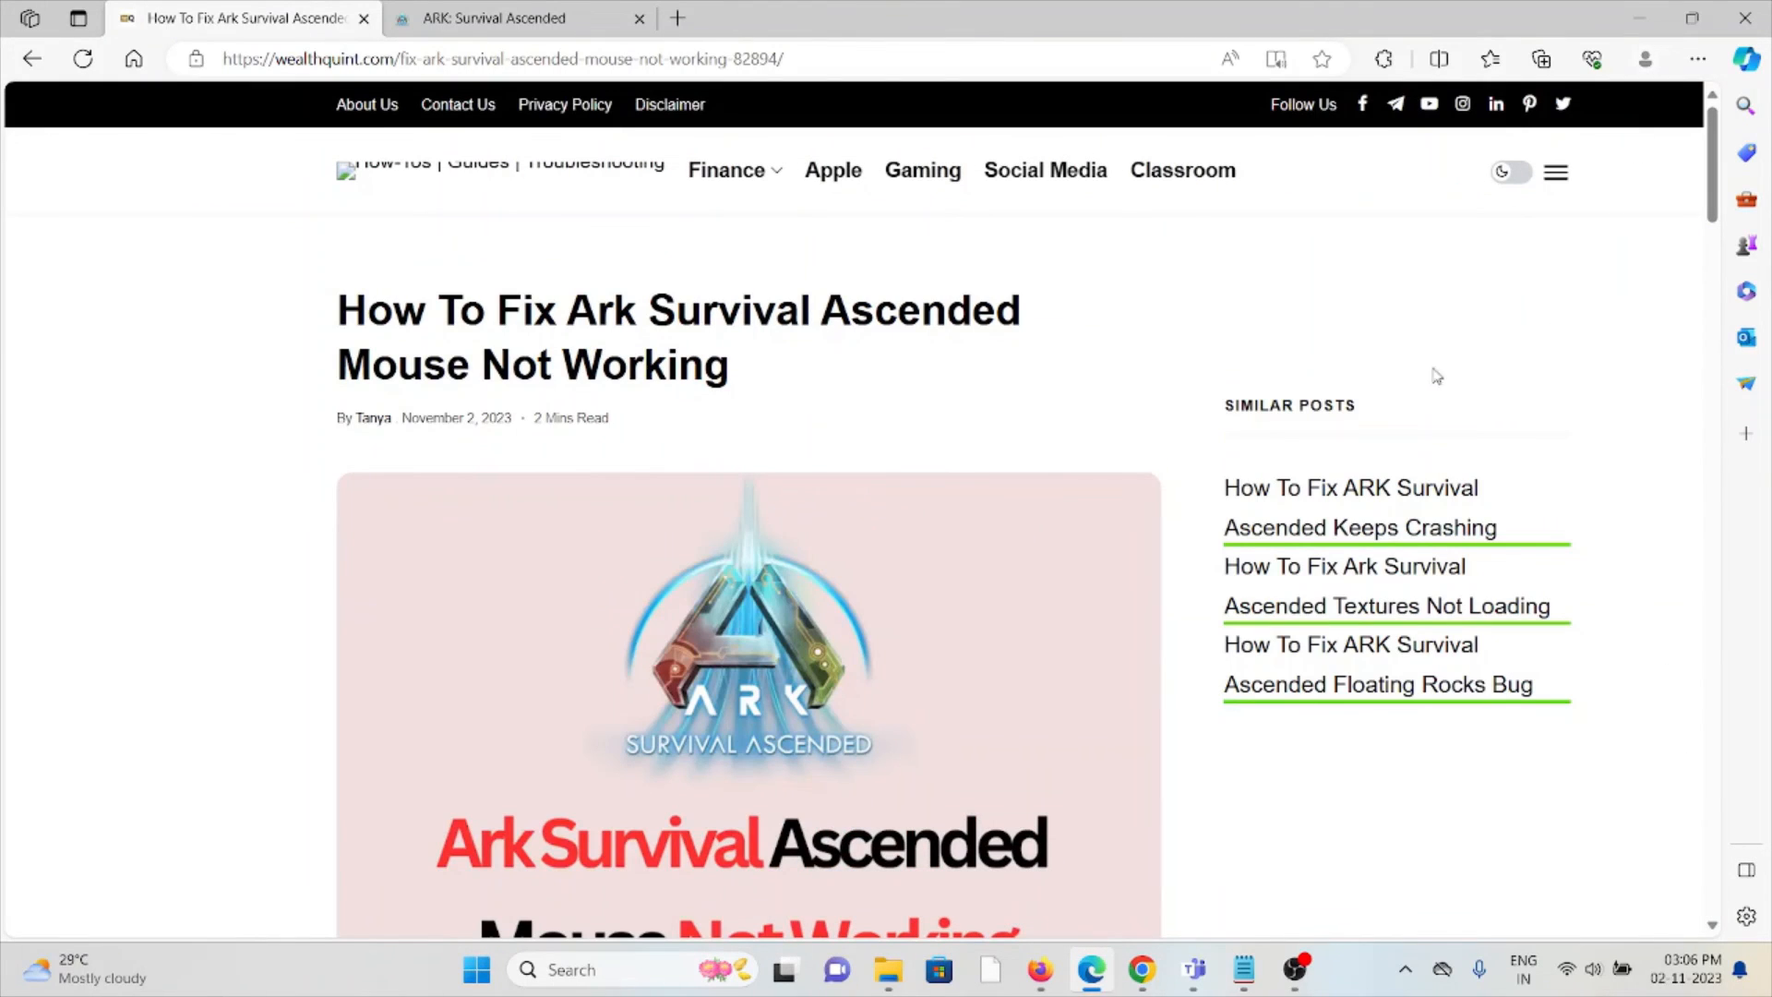